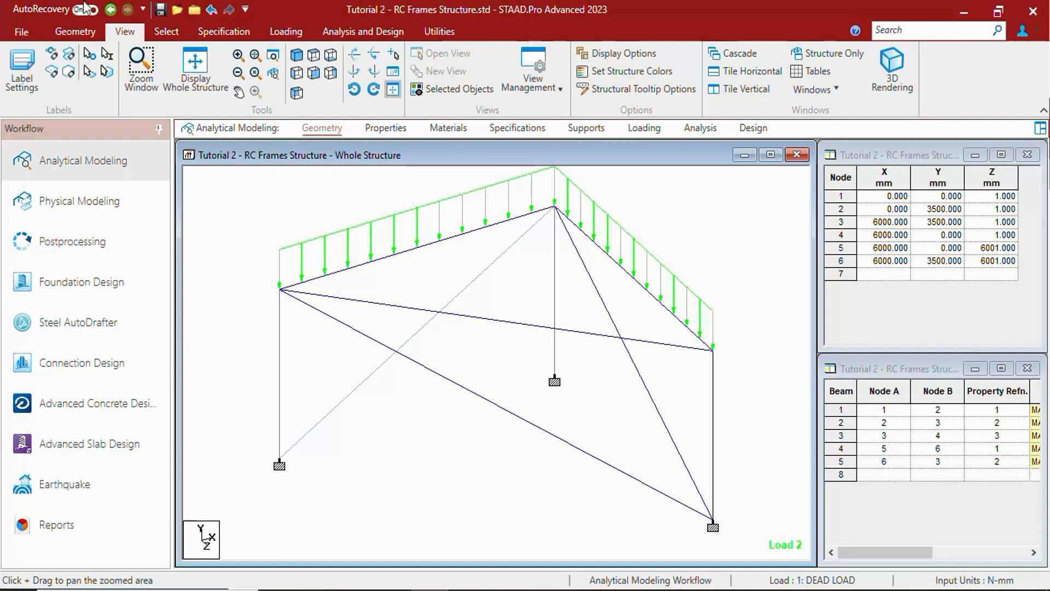
mouse_move(272, 116)
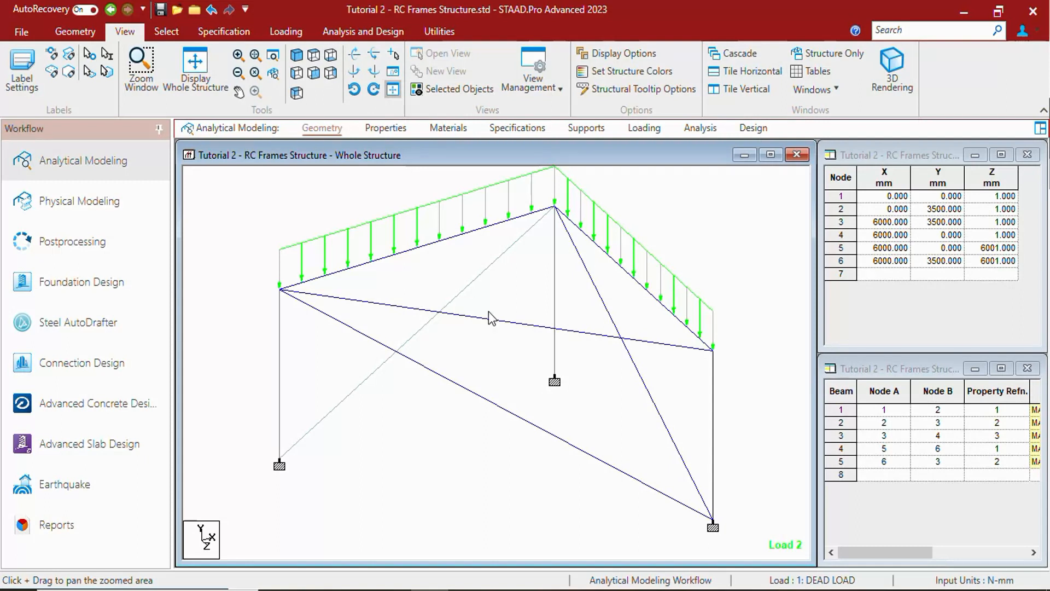
mouse_move(521, 295)
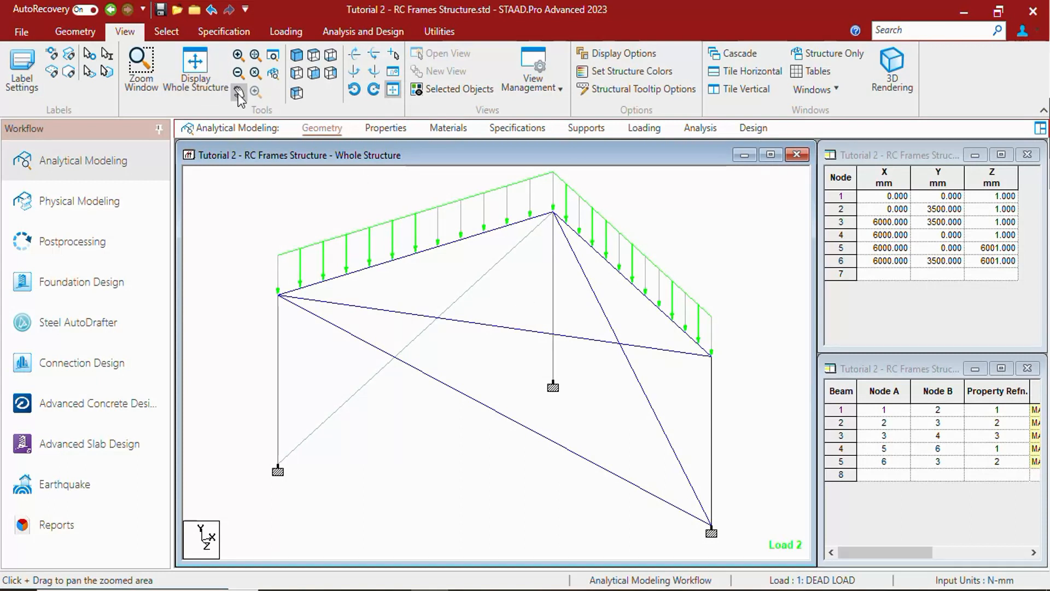
mouse_move(238, 92)
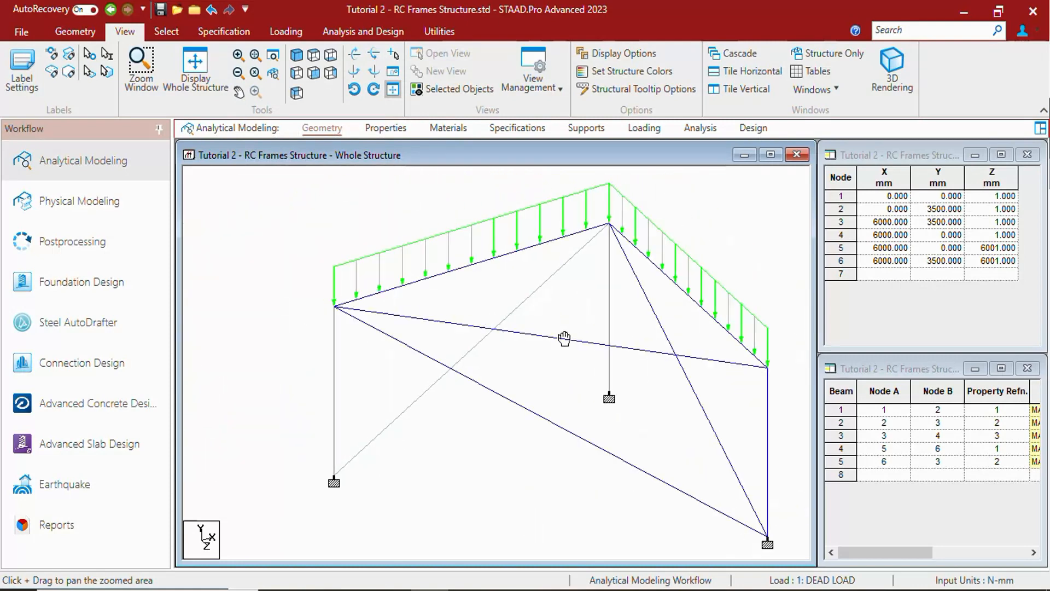
- Pan and zoom around the roof apex, then fit the whole frame back in the window
drag(564, 338, 446, 354)
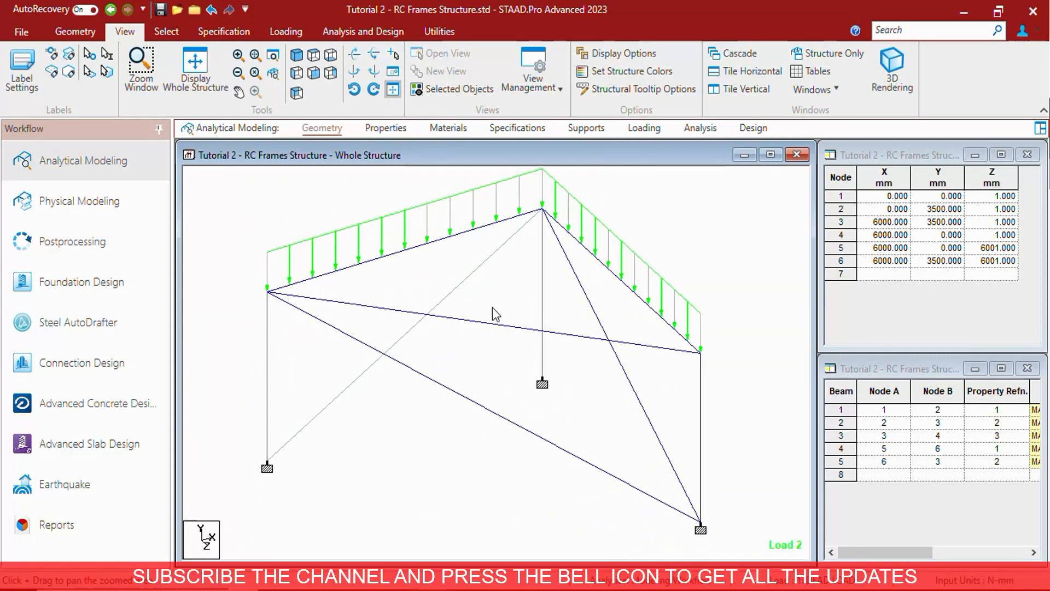
mouse_move(503, 324)
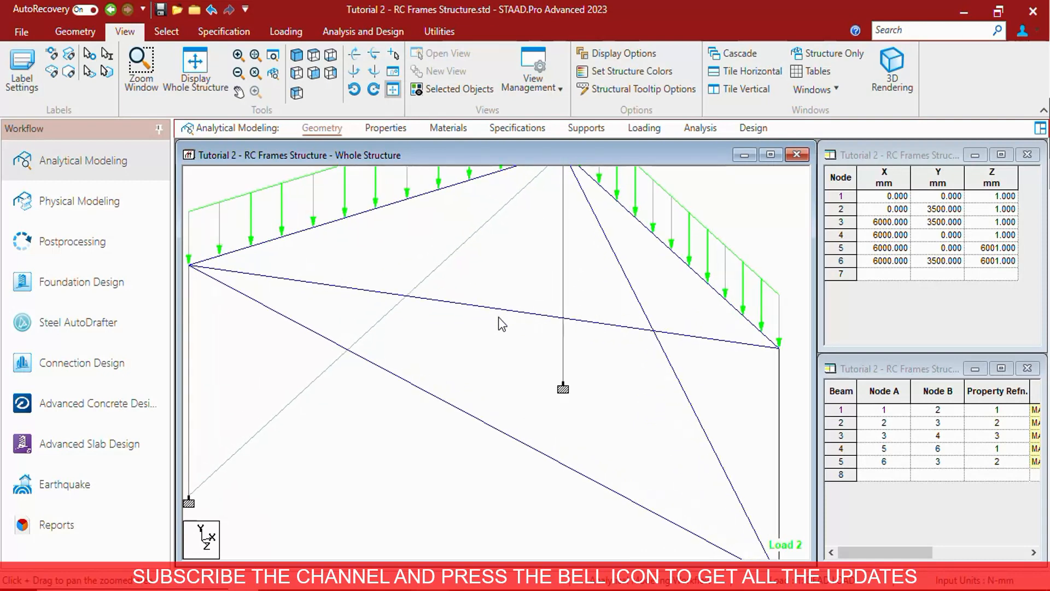
click(195, 67)
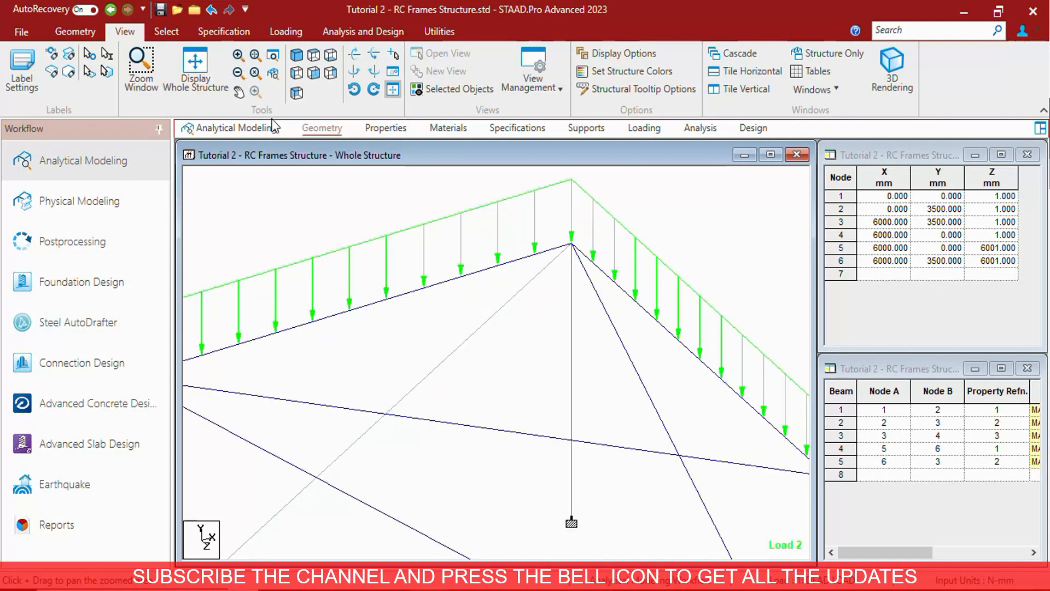
mouse_move(538, 317)
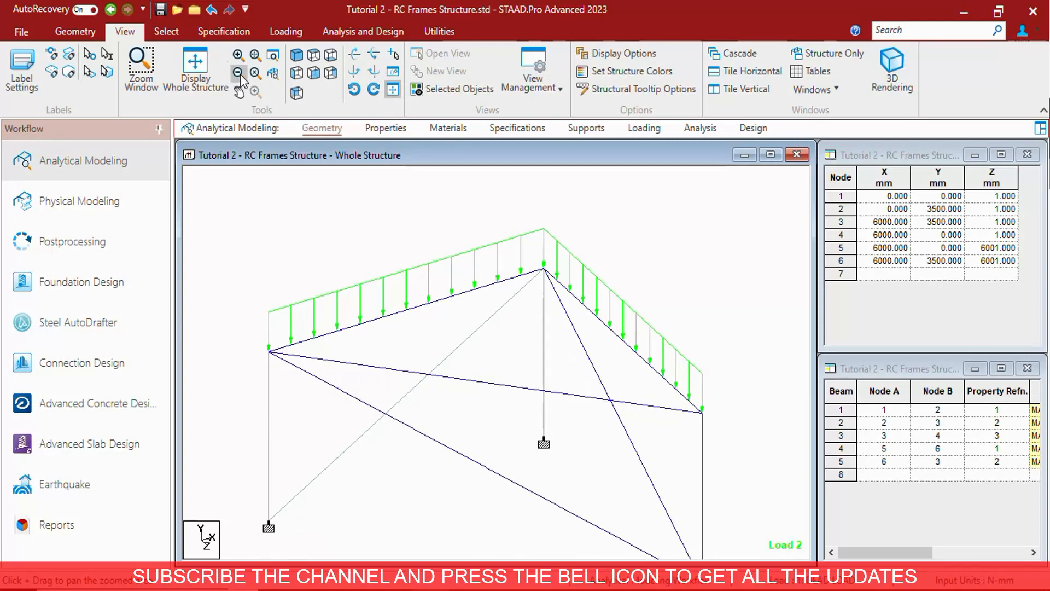
mouse_move(236, 73)
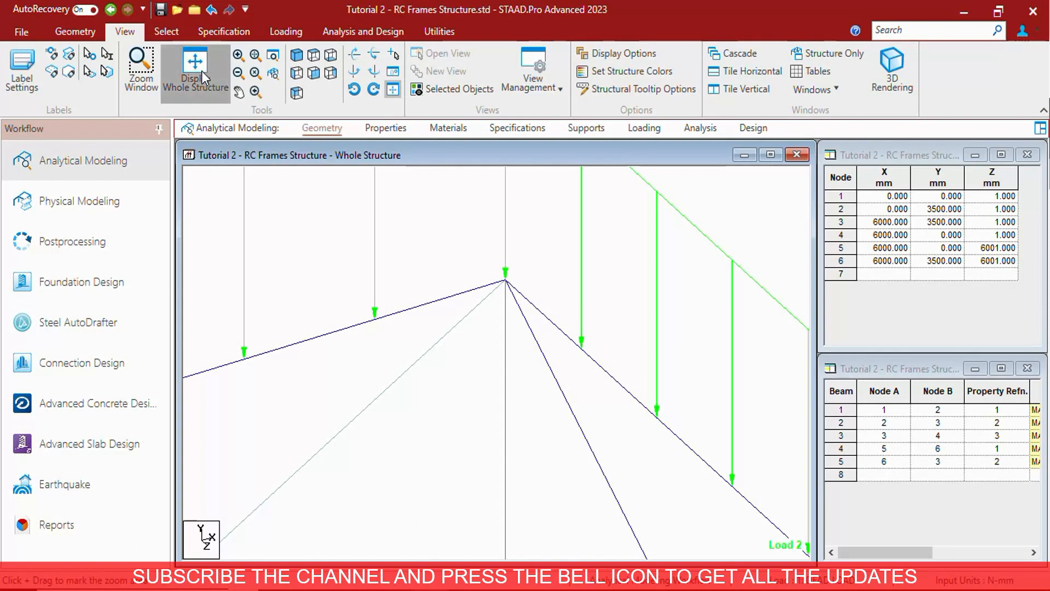
click(195, 69)
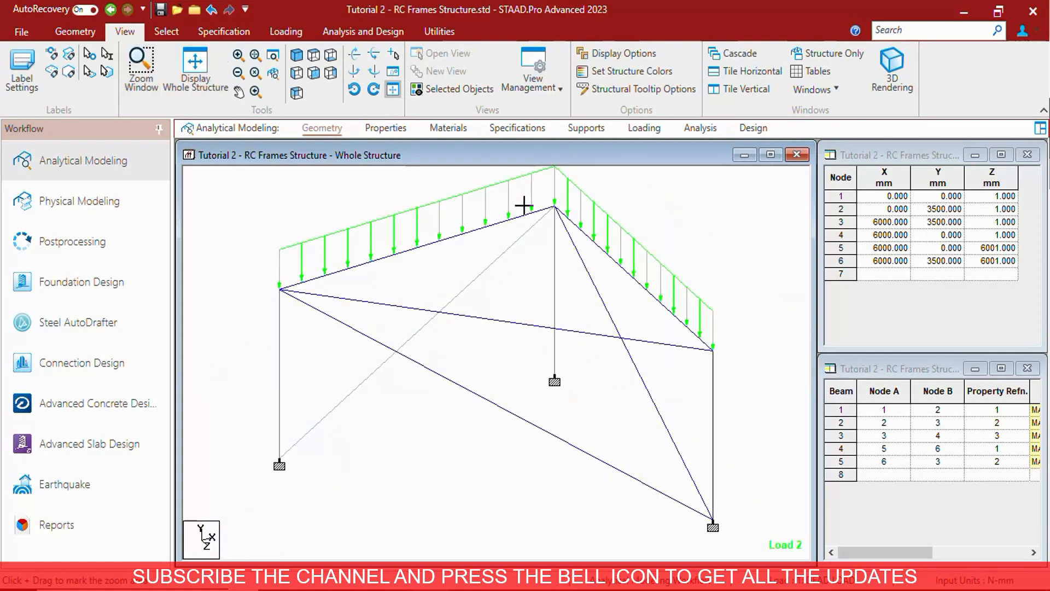
mouse_move(518, 199)
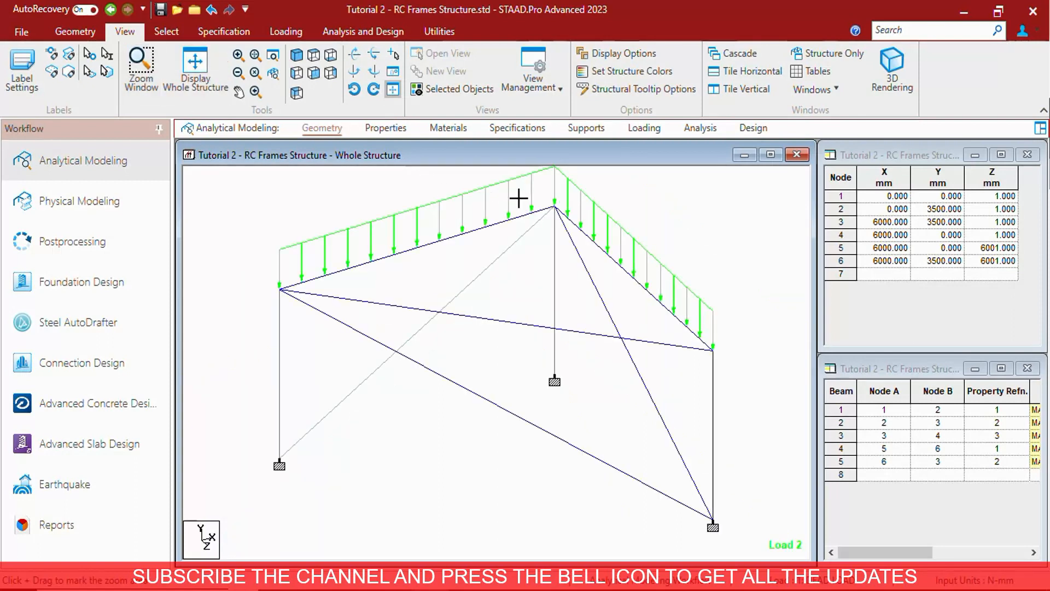
drag(517, 198, 591, 234)
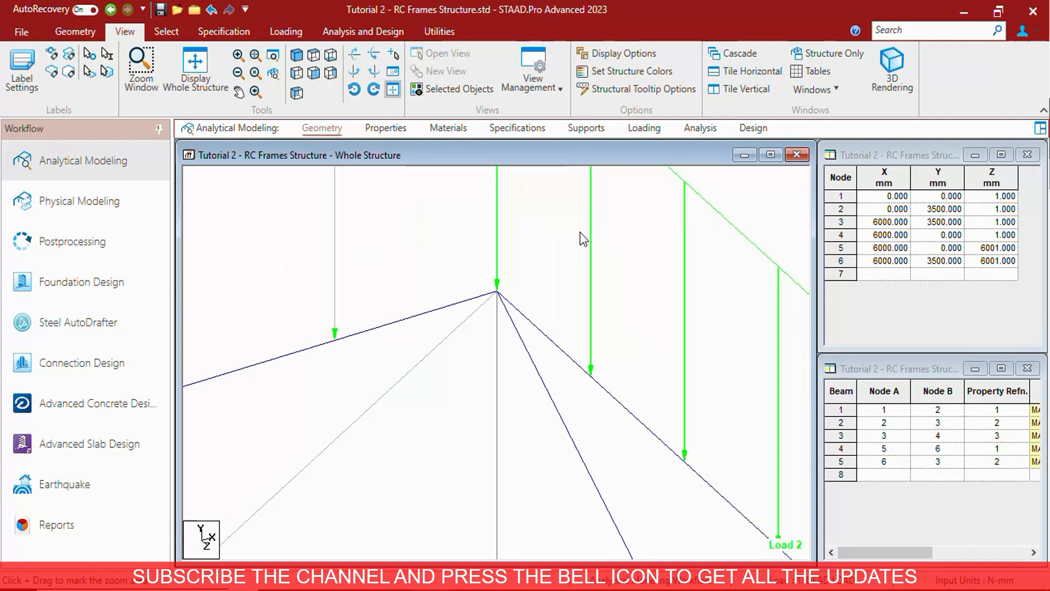
mouse_move(306, 153)
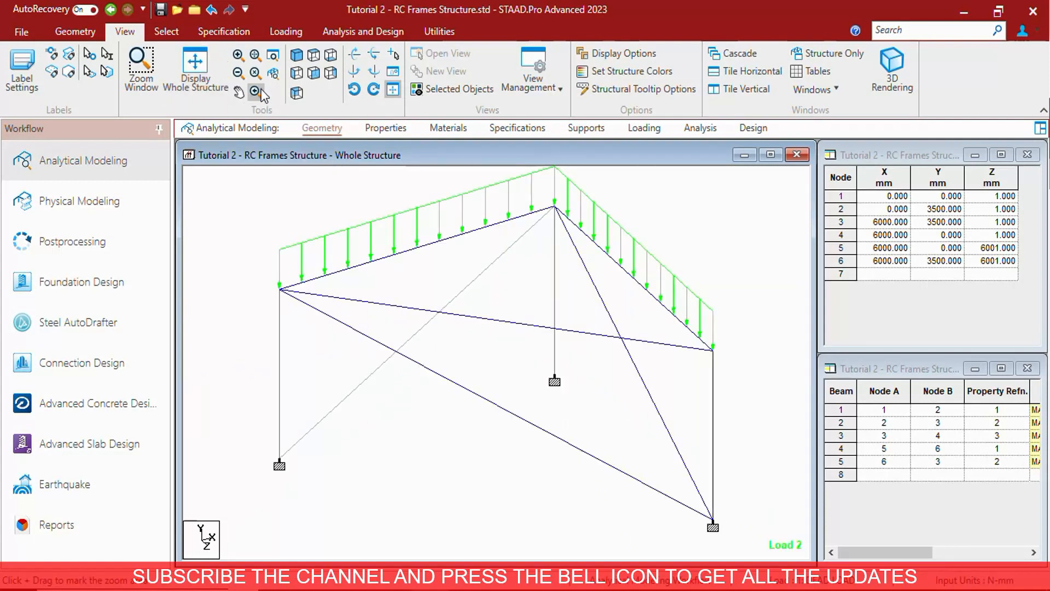
mouse_move(237, 74)
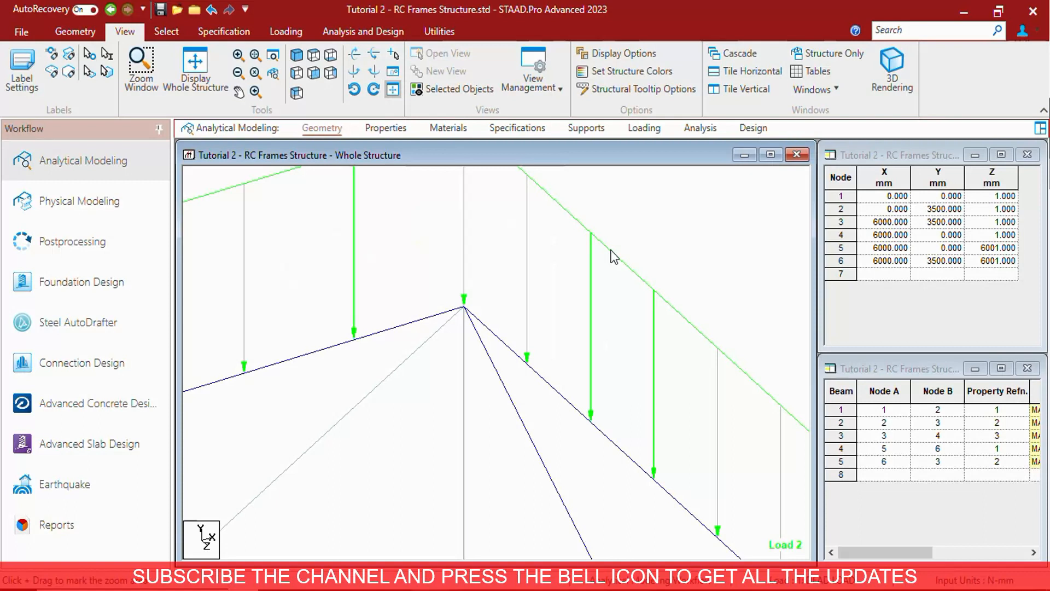
mouse_move(503, 221)
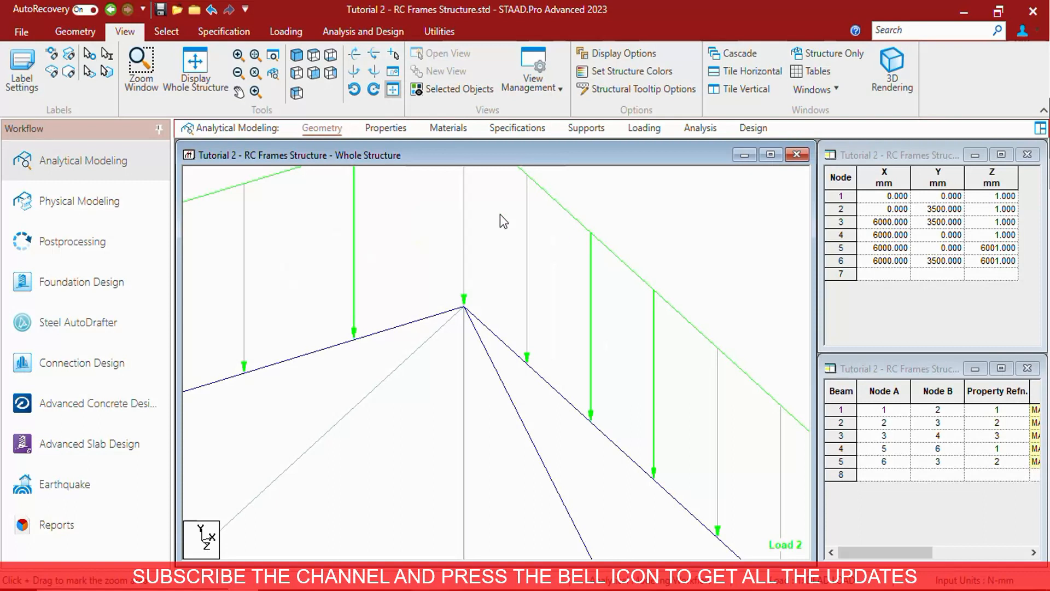
mouse_move(255, 54)
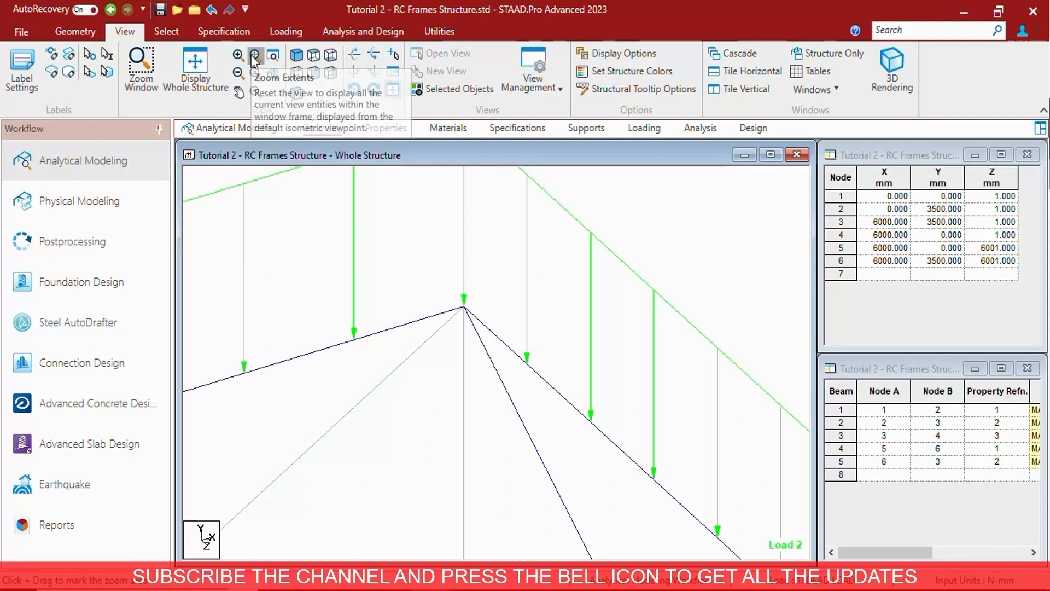
click(255, 55)
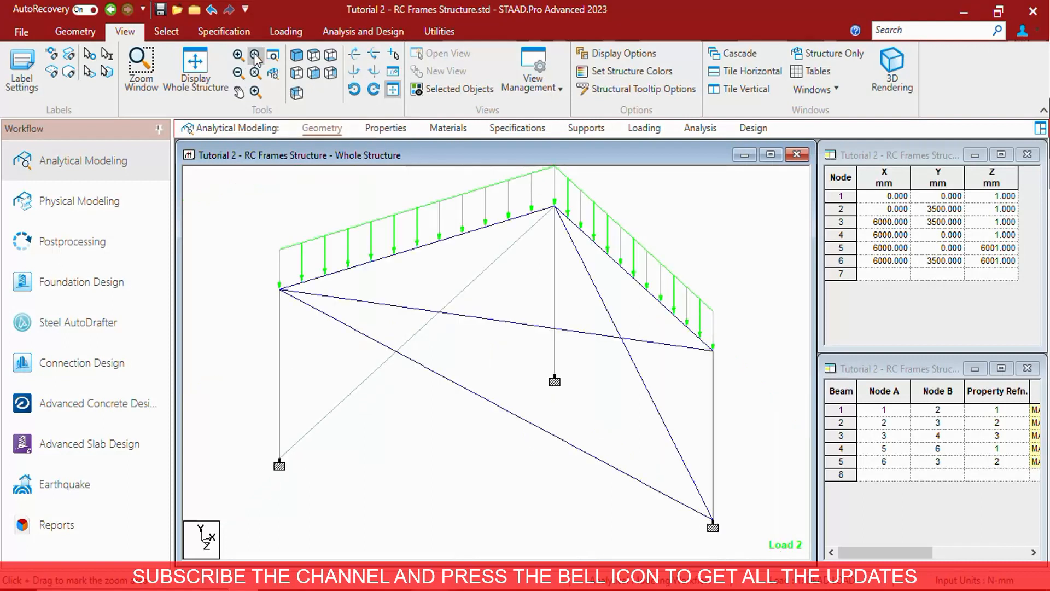
mouse_move(498, 223)
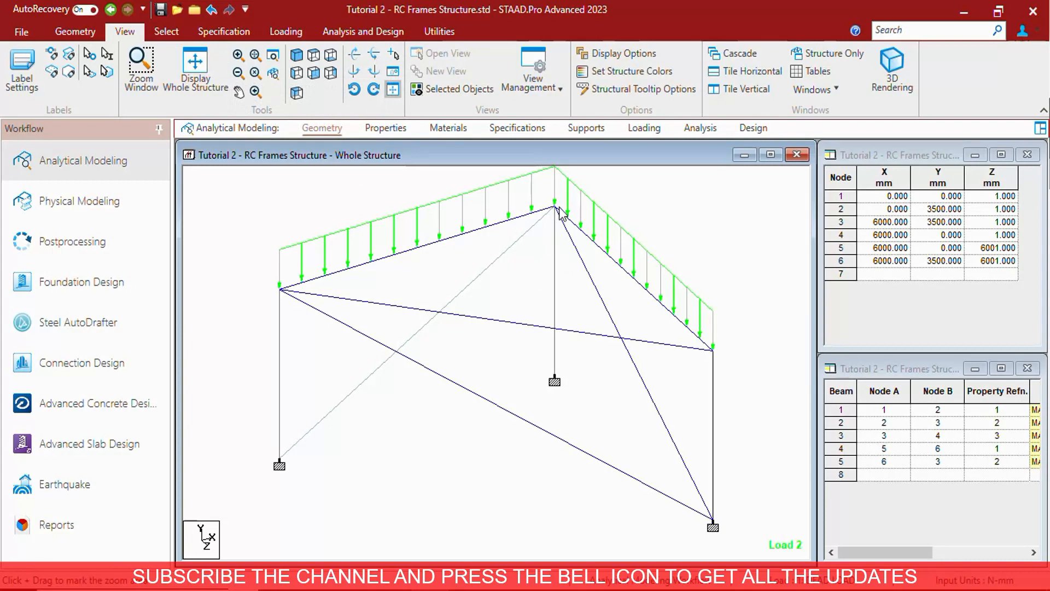
- Zoom toward the apex, apply a zoom factor of 3, and return to the previous full view
click(555, 205)
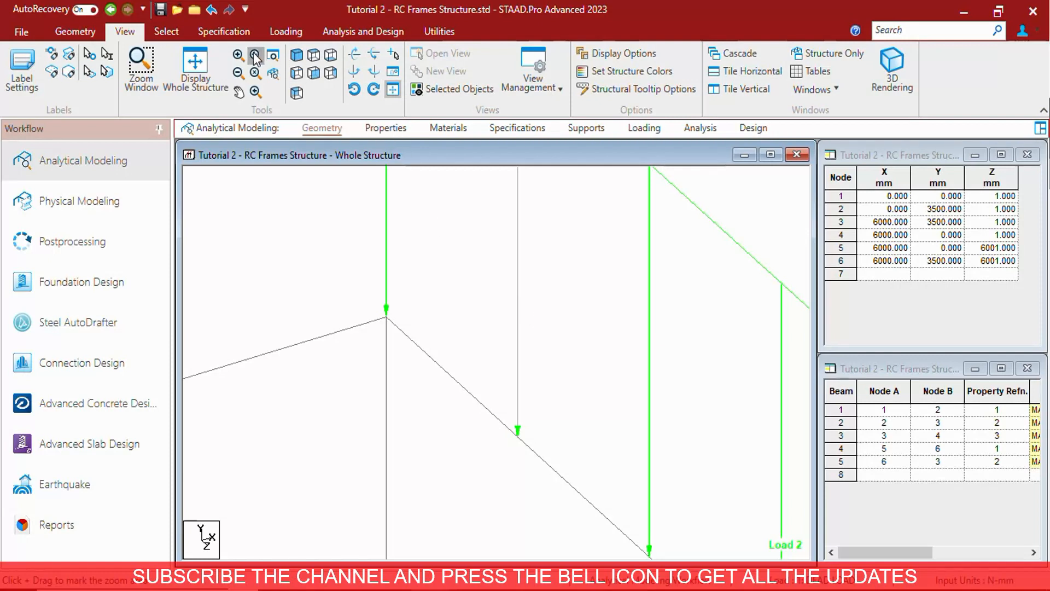
click(195, 67)
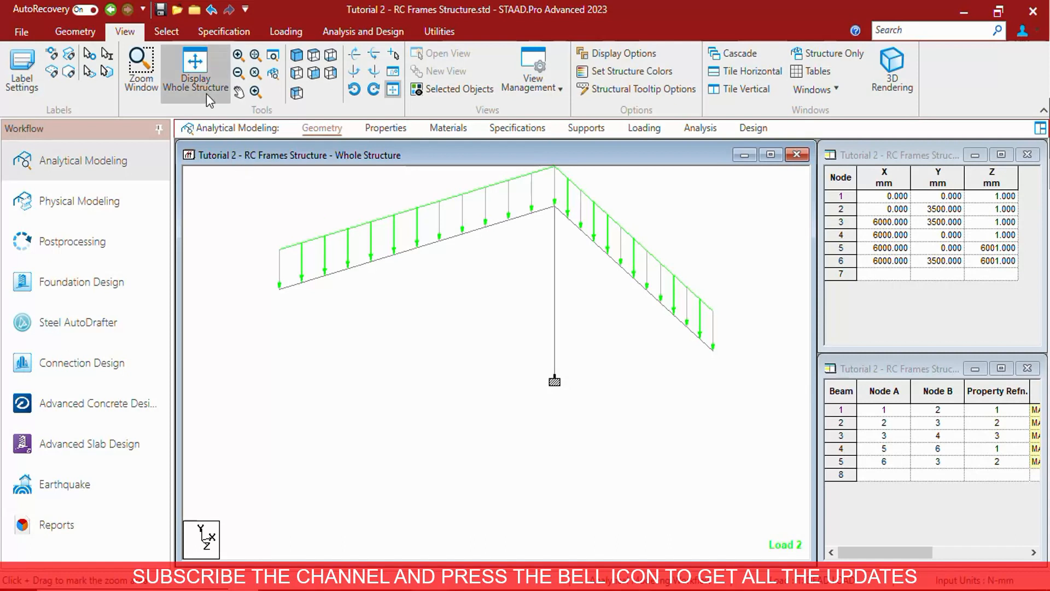
mouse_move(195, 69)
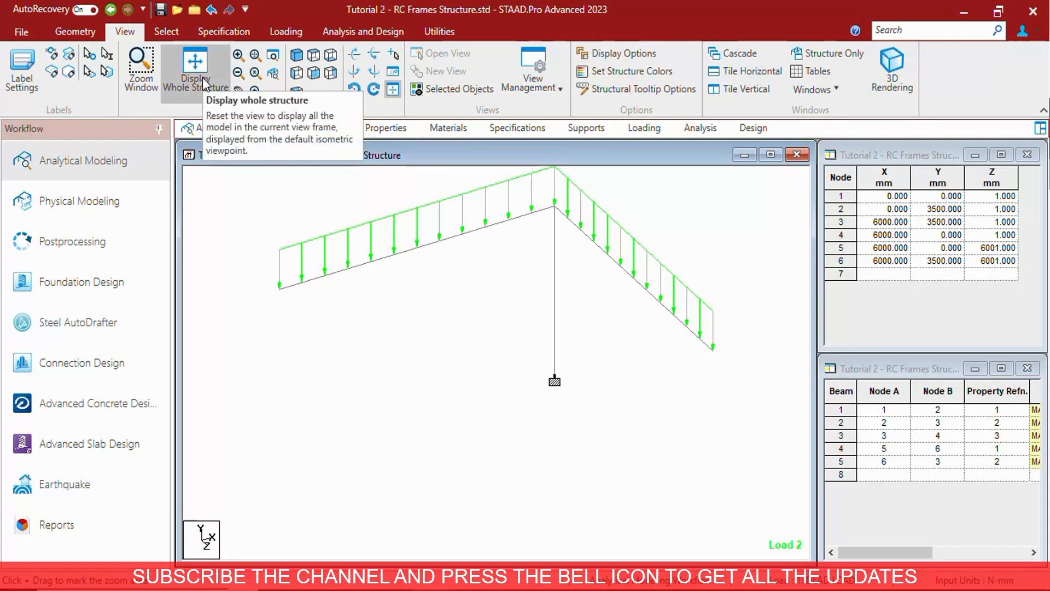
click(195, 63)
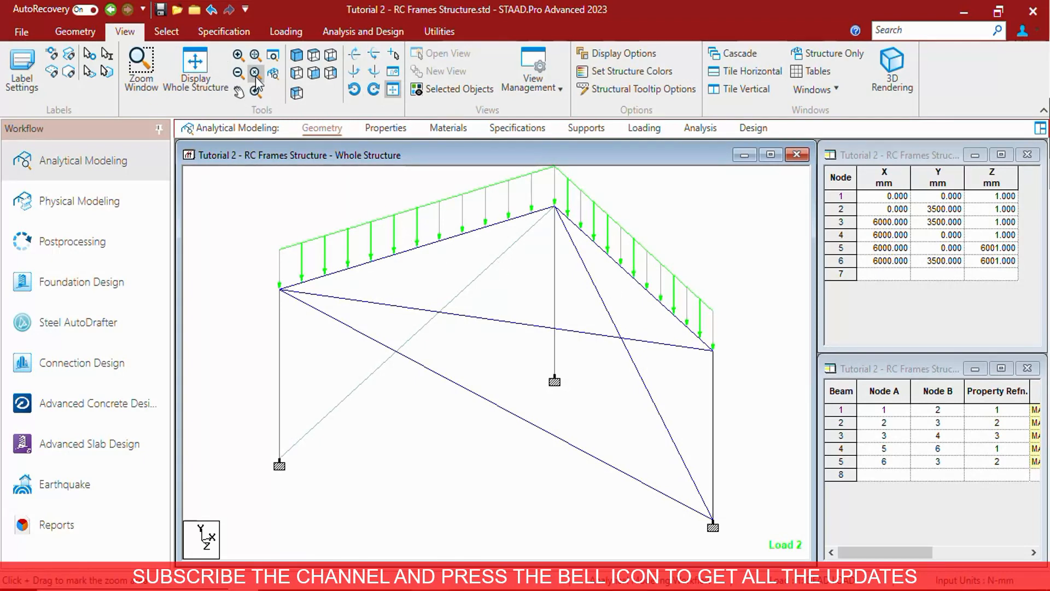
click(255, 76)
text(3)
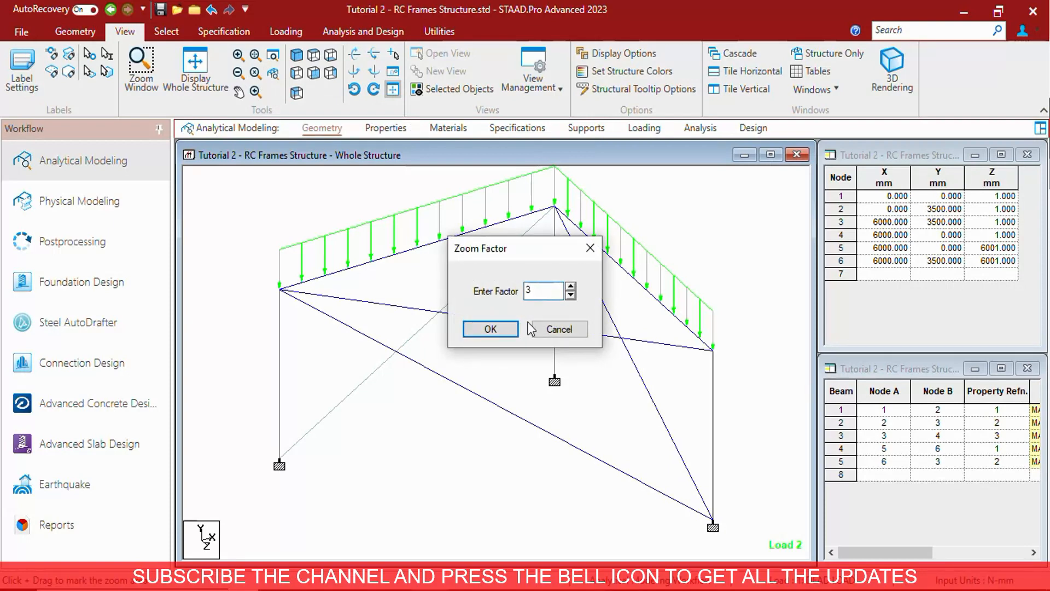
click(490, 330)
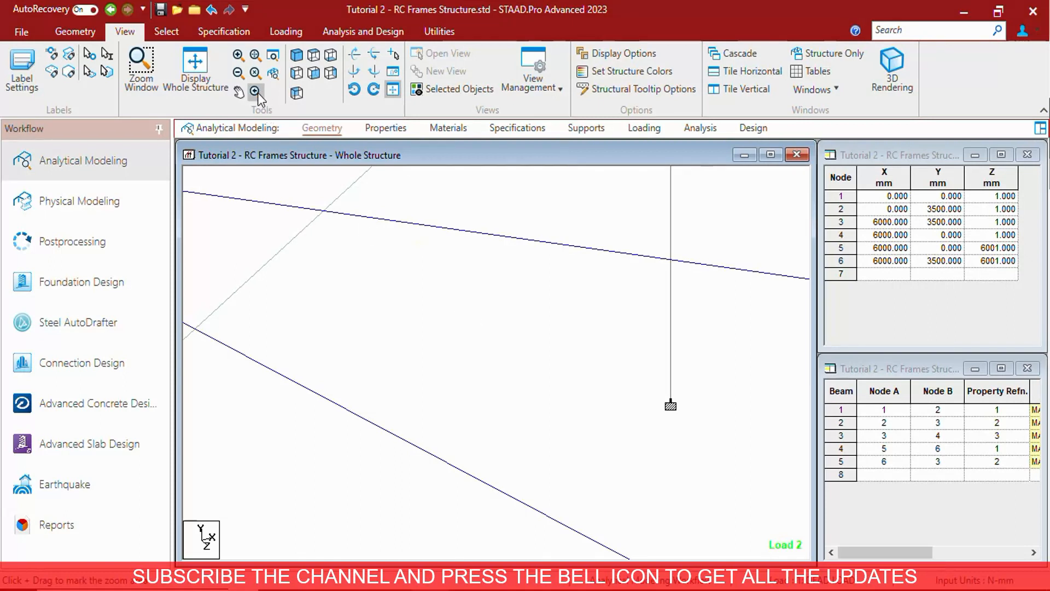
mouse_move(255, 92)
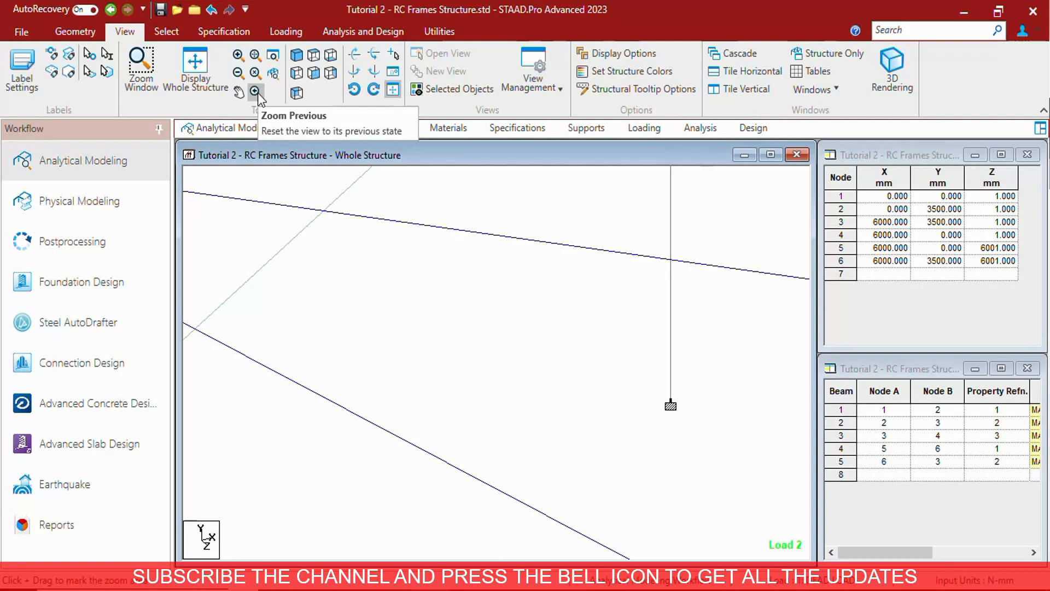
click(255, 92)
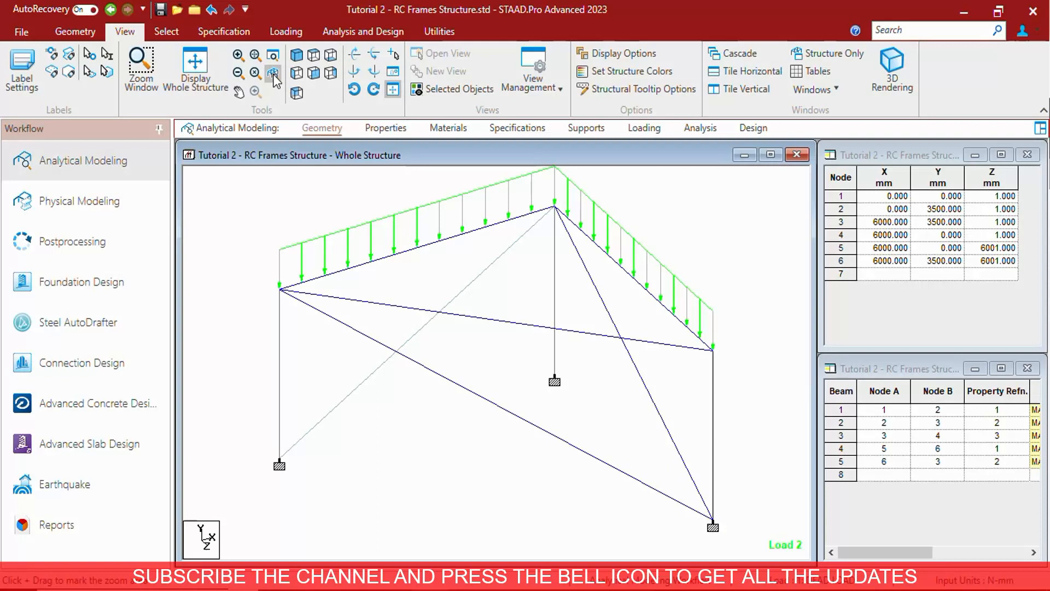
mouse_move(273, 73)
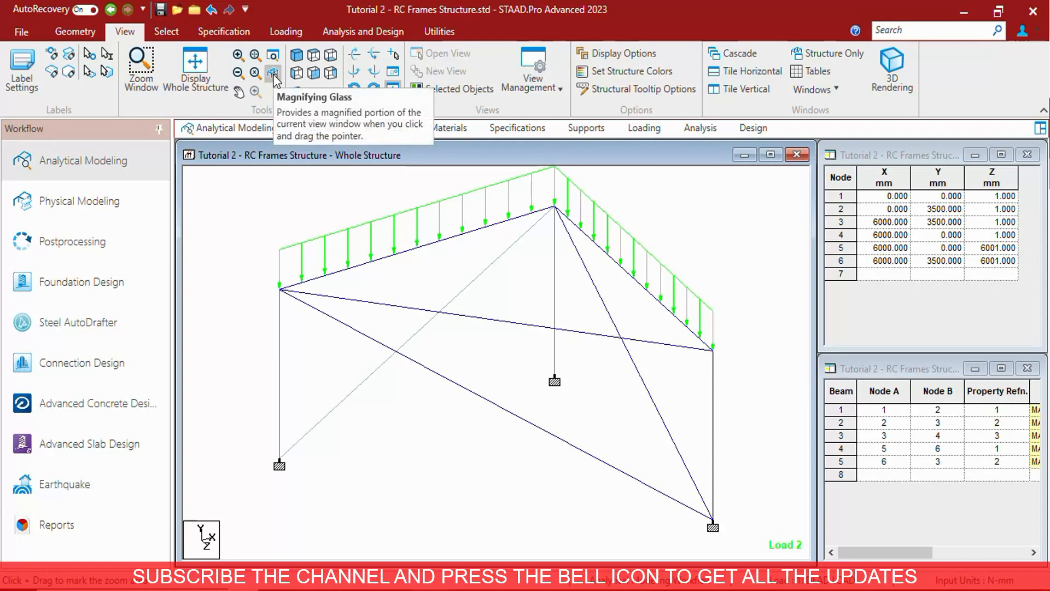
- Magnify the left eave joint, return to isometric and begin rotating the frame toward a front view
click(274, 73)
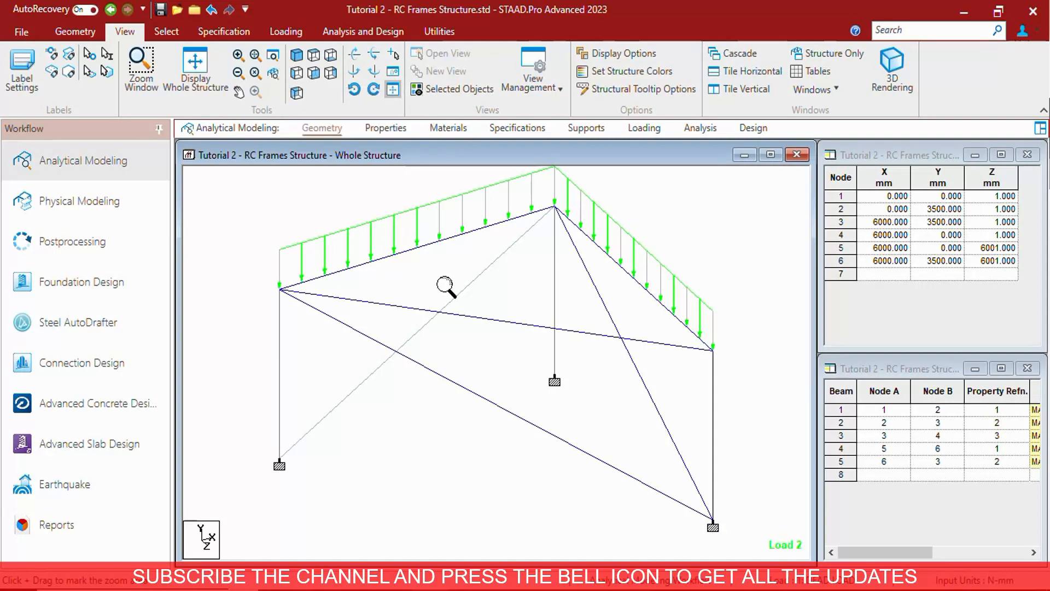
mouse_move(487, 269)
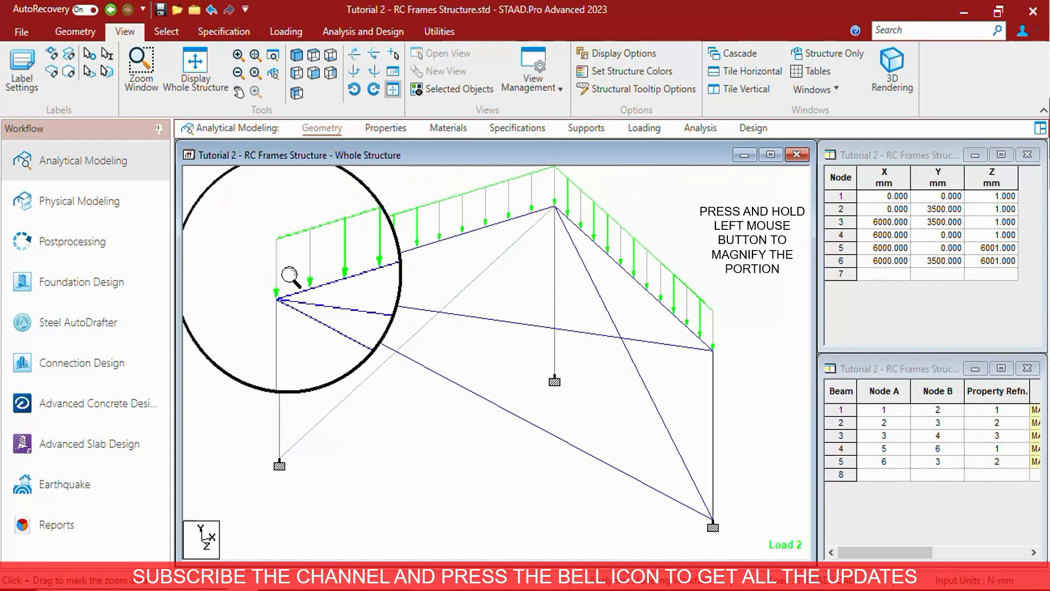
drag(291, 275, 348, 294)
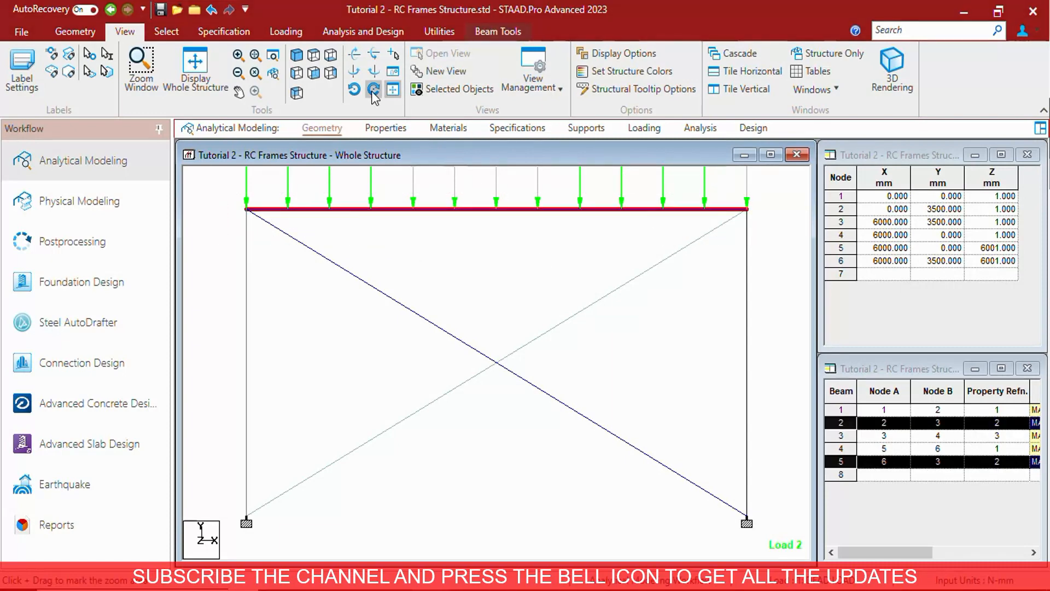
click(373, 88)
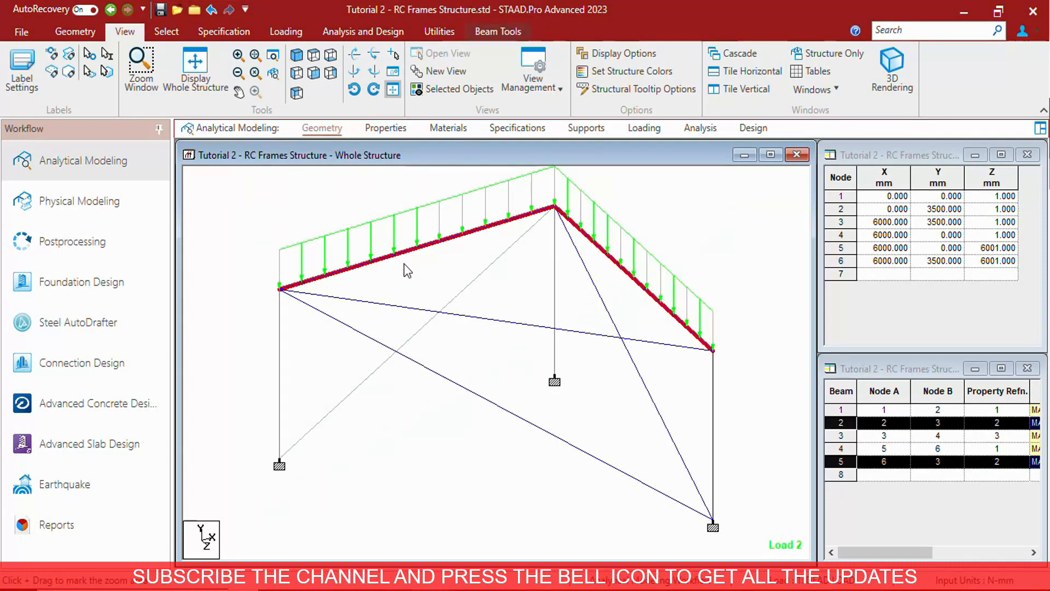
mouse_move(630, 278)
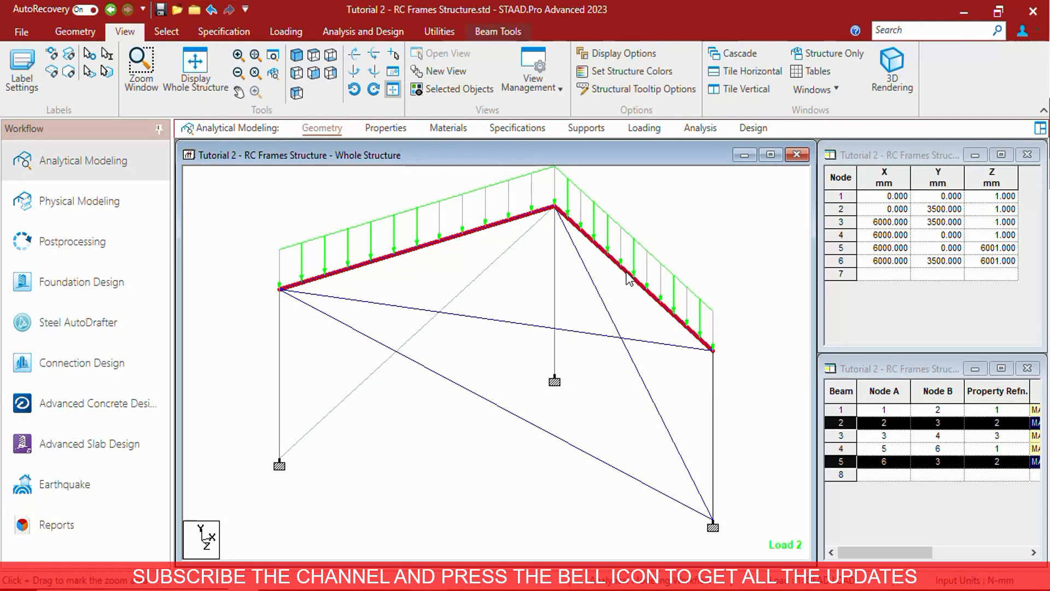
mouse_move(377, 248)
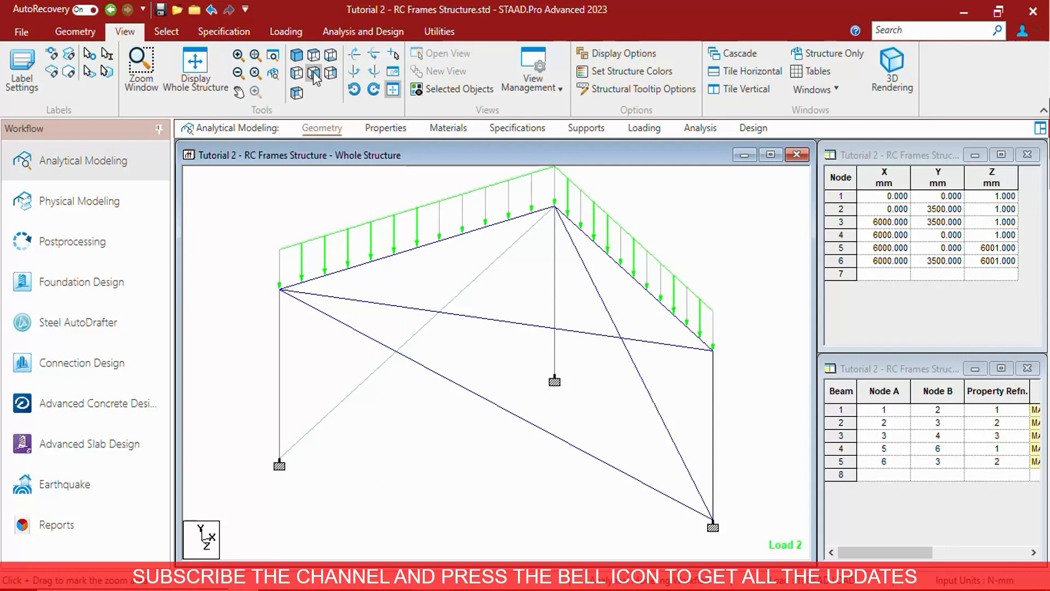
click(309, 73)
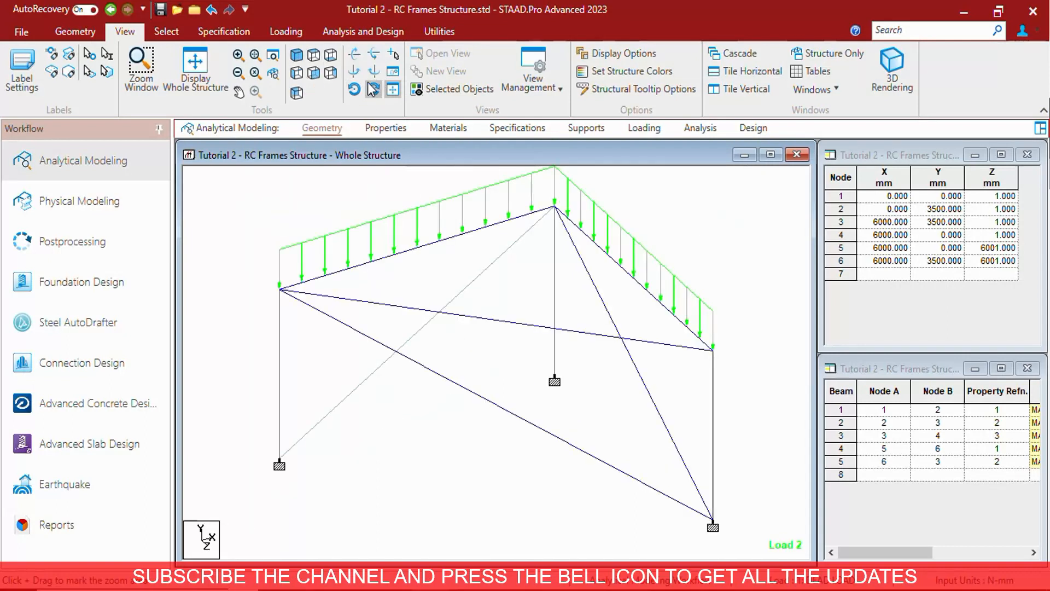
mouse_move(393, 54)
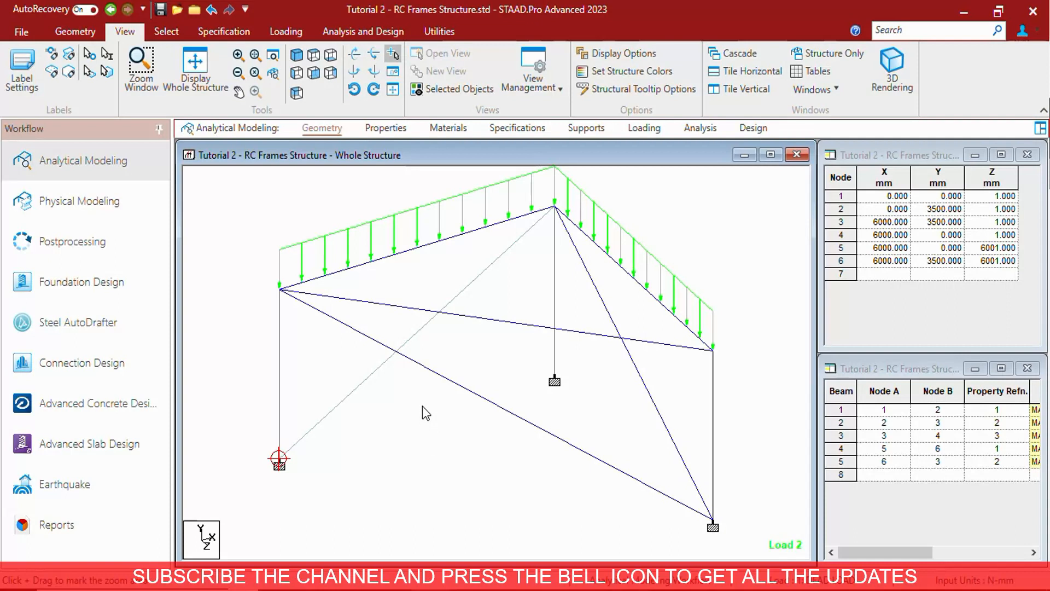
mouse_move(555, 381)
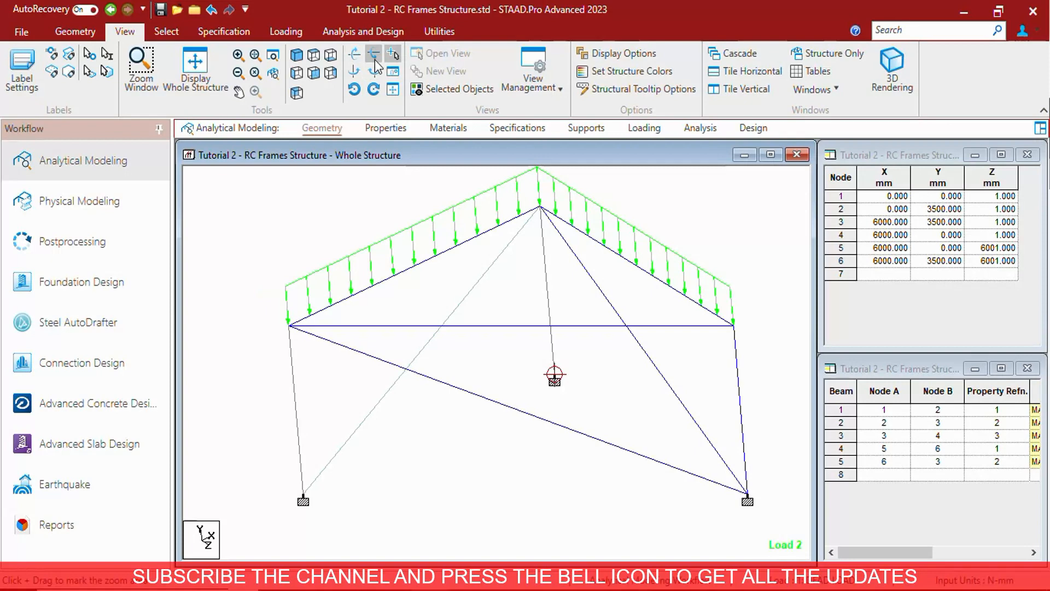
mouse_move(393, 53)
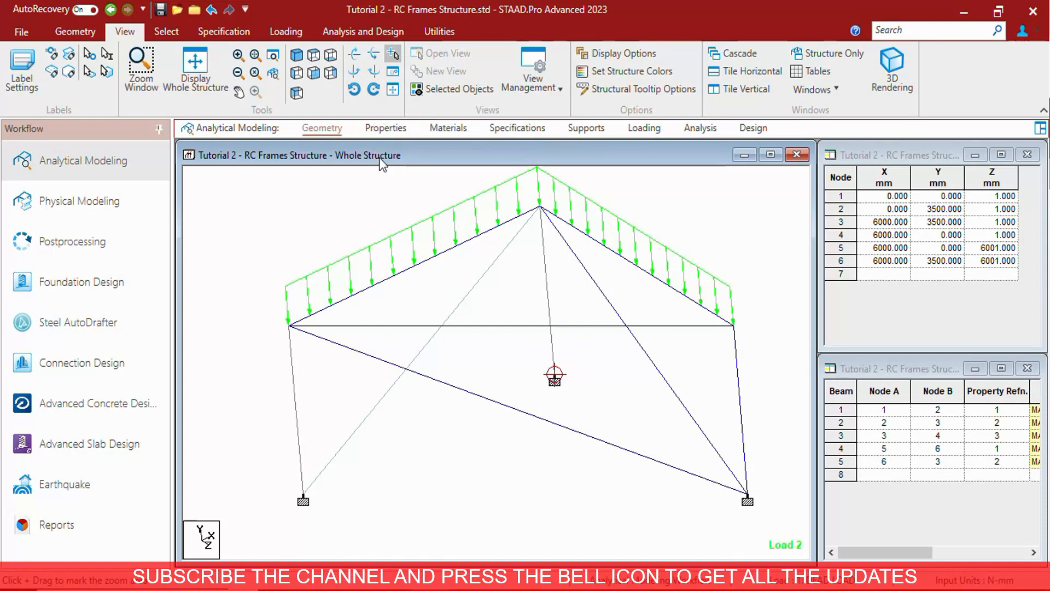
mouse_move(394, 74)
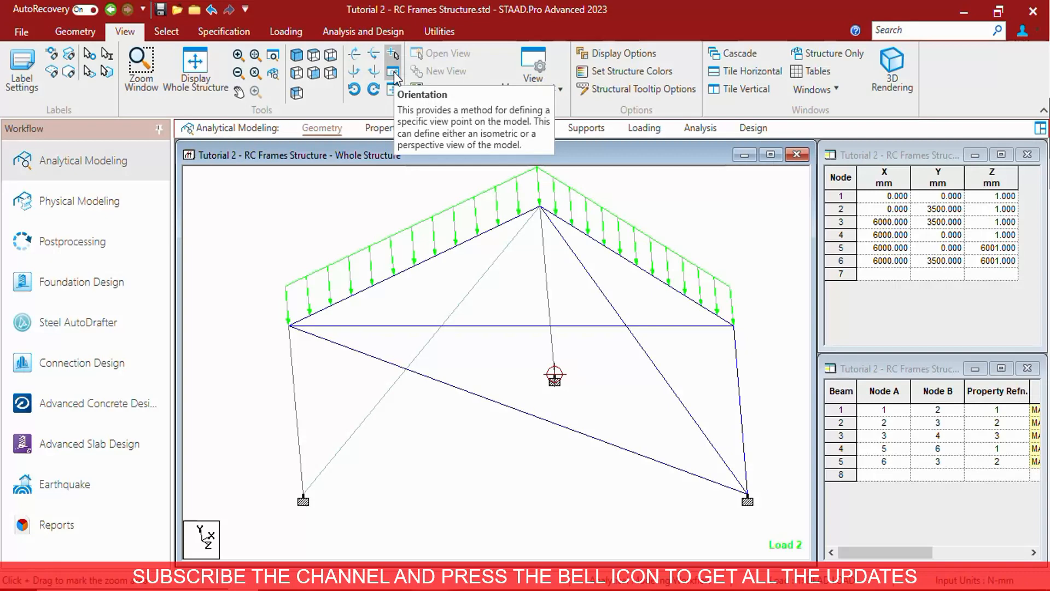
- In Orientation, restore the 3D default, compare Perspective with Isometric, and rotate about the structure's centre
click(394, 74)
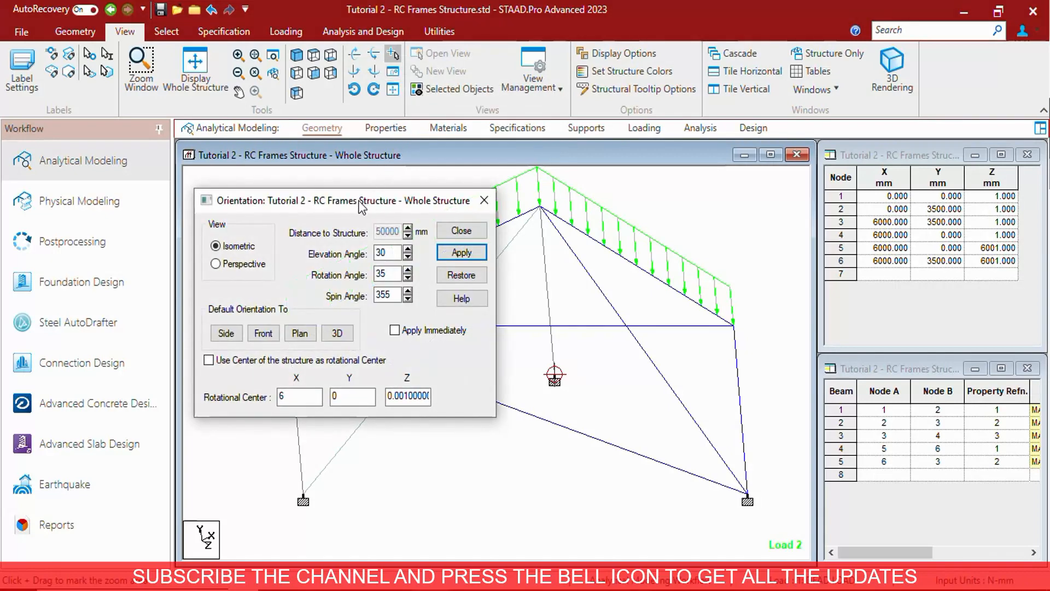
drag(359, 200, 691, 243)
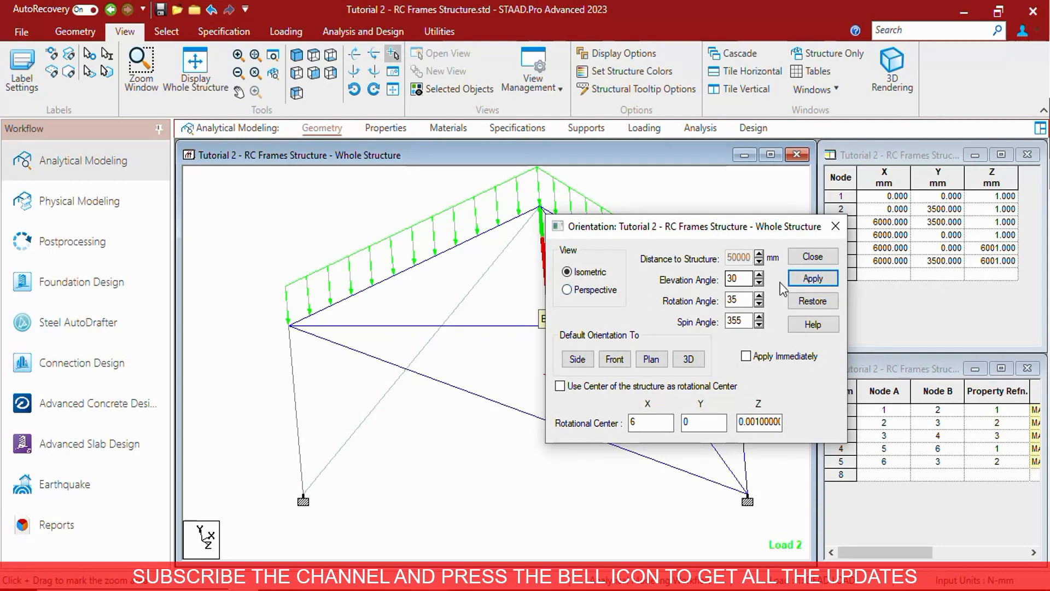
click(813, 278)
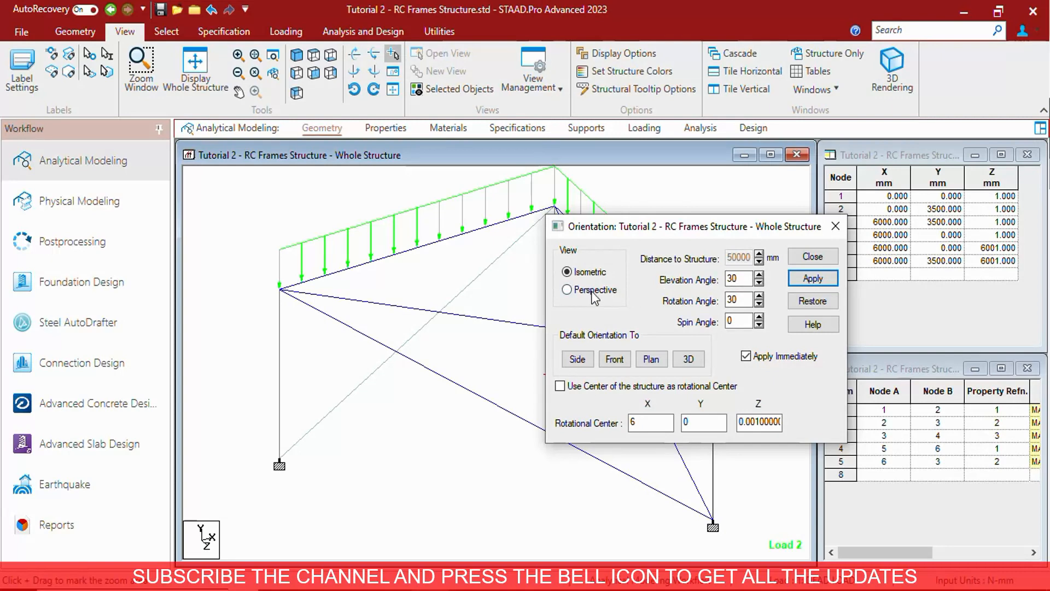
click(568, 290)
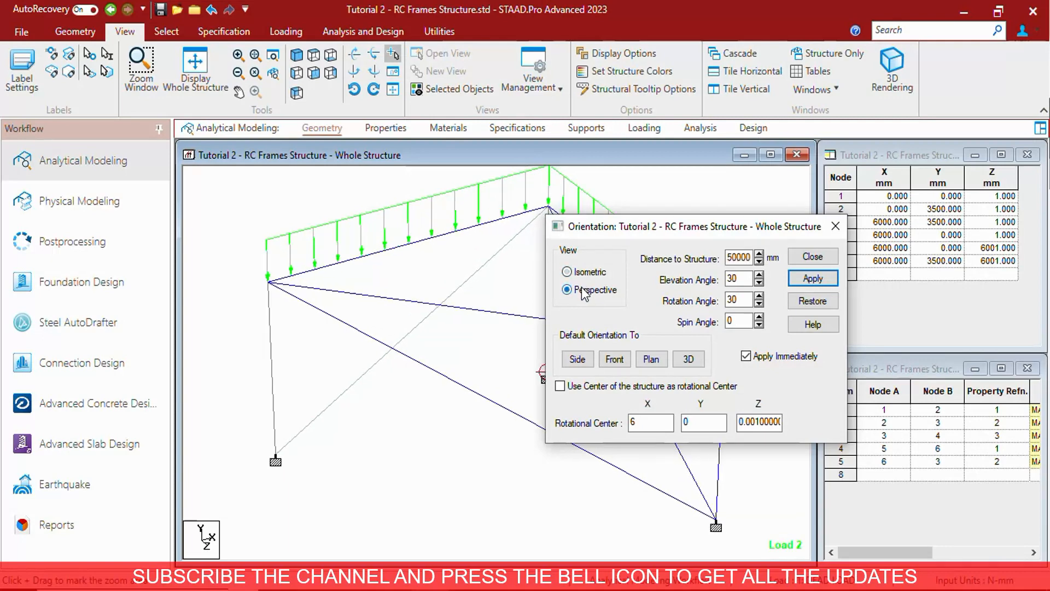
click(568, 272)
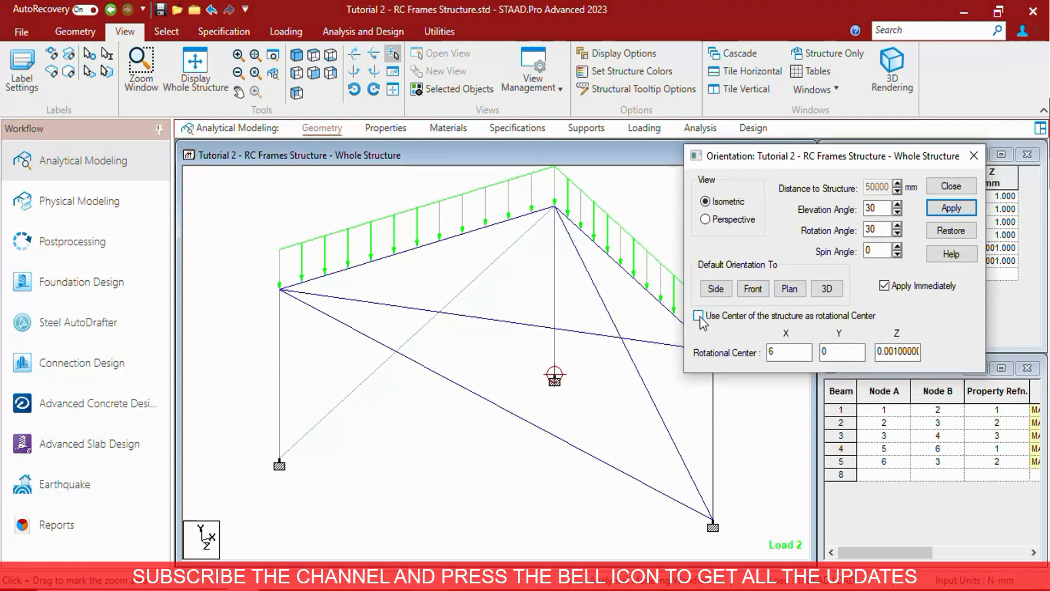
click(700, 315)
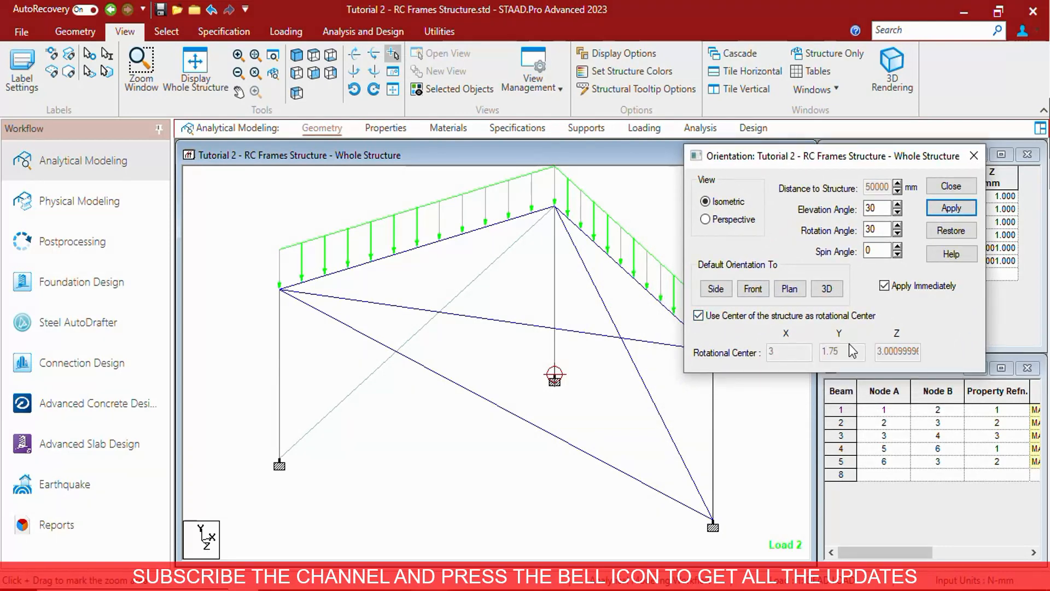
mouse_move(751, 345)
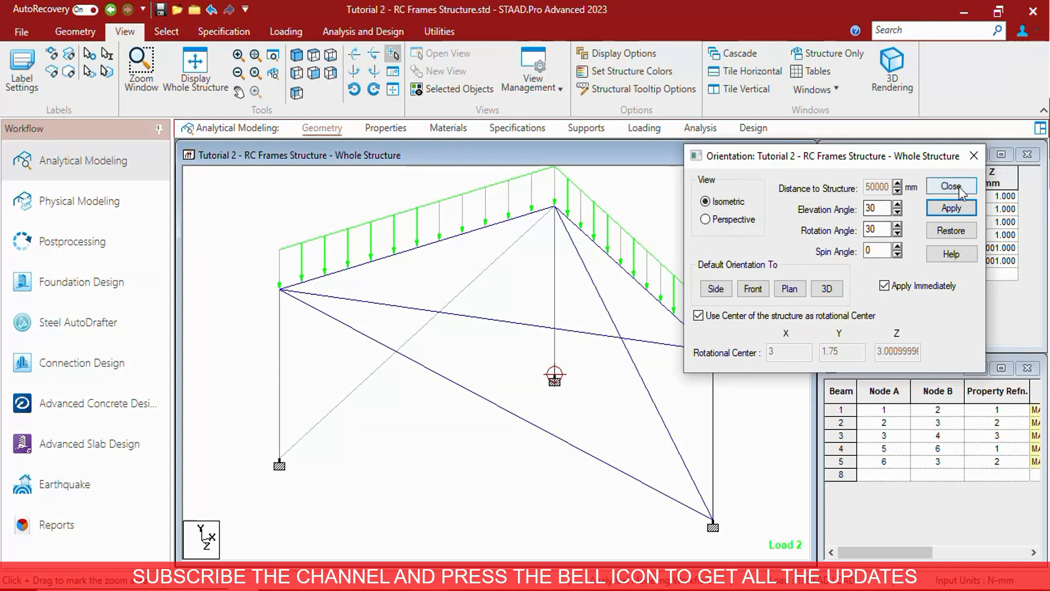
click(950, 186)
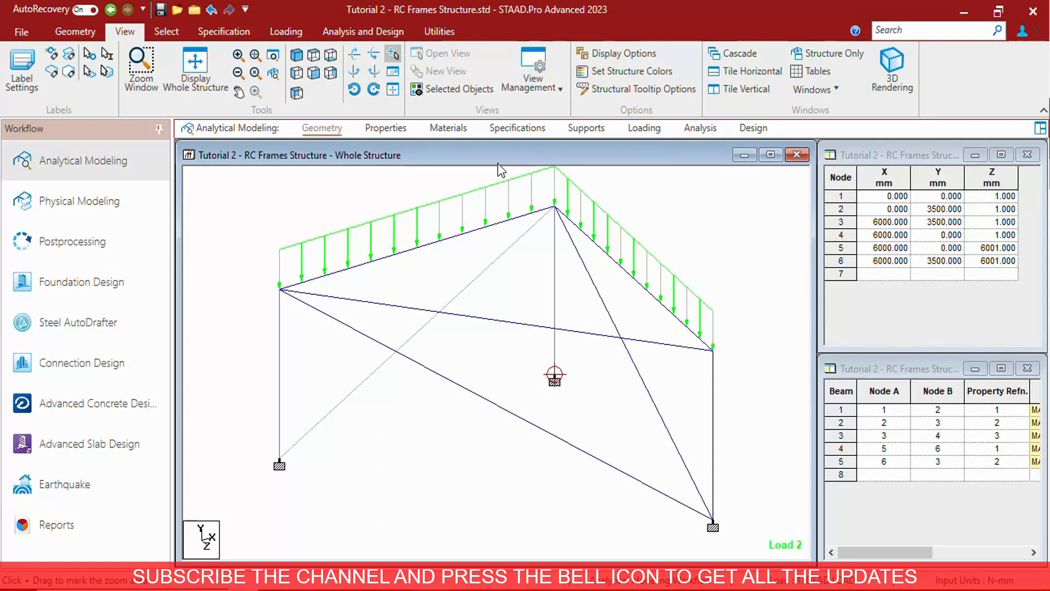
mouse_move(399, 207)
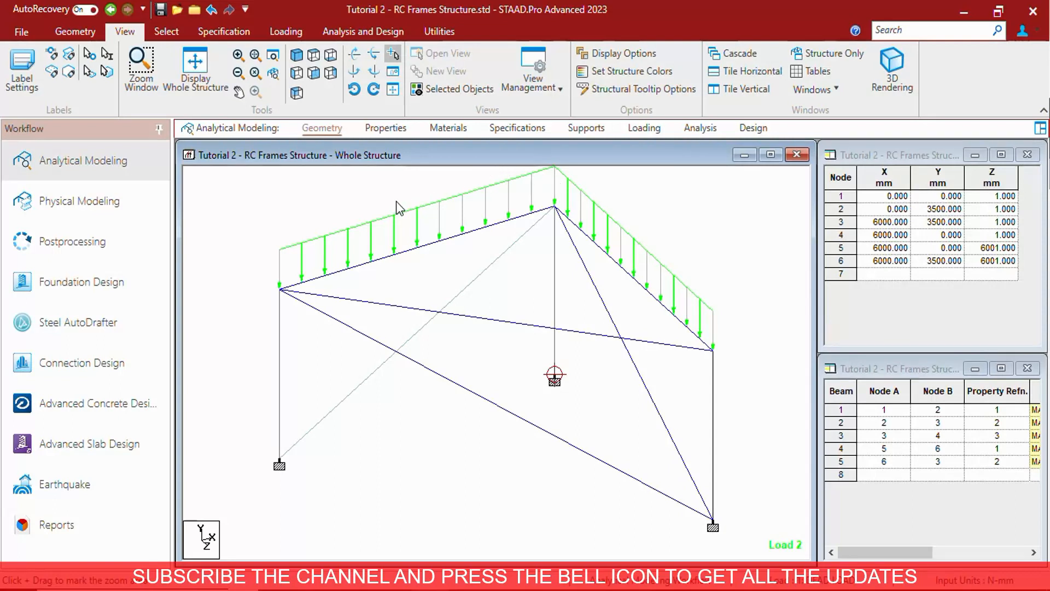
mouse_move(394, 200)
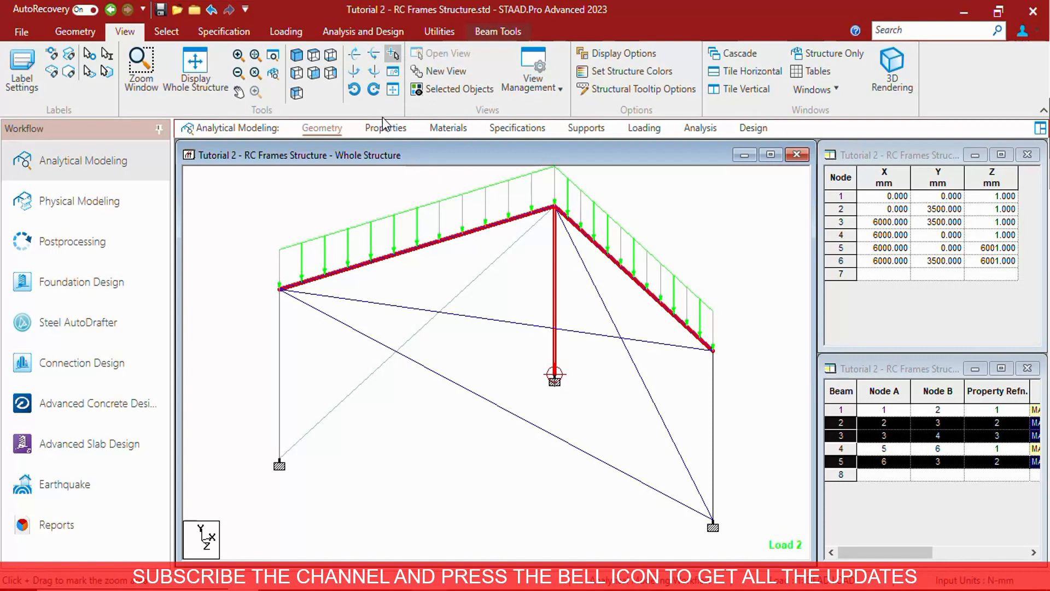
- Clear the selection, pick the left column and adjoining roof beam, and display only them
click(451, 89)
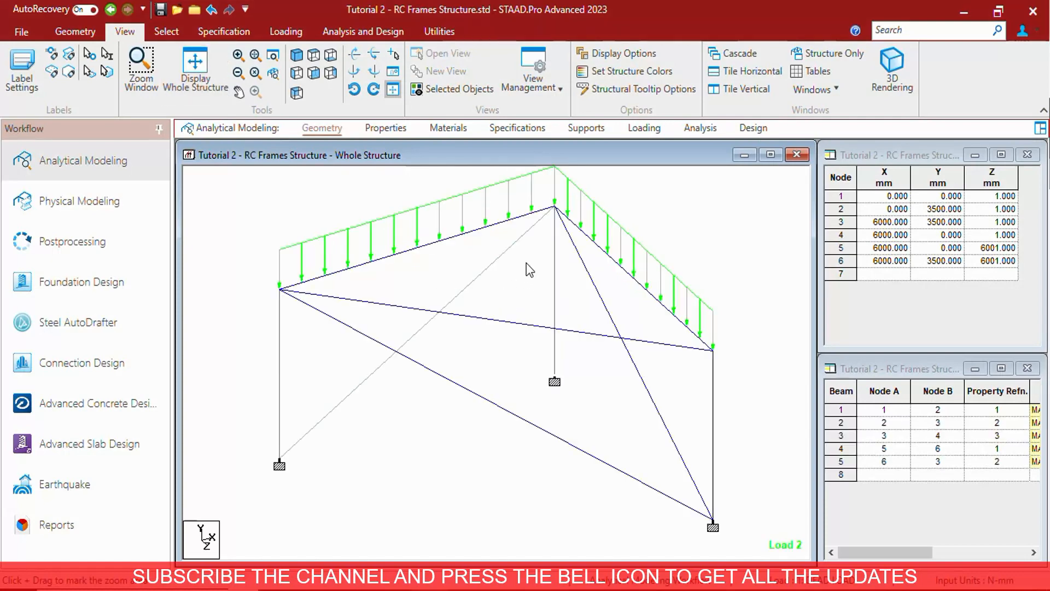
click(285, 297)
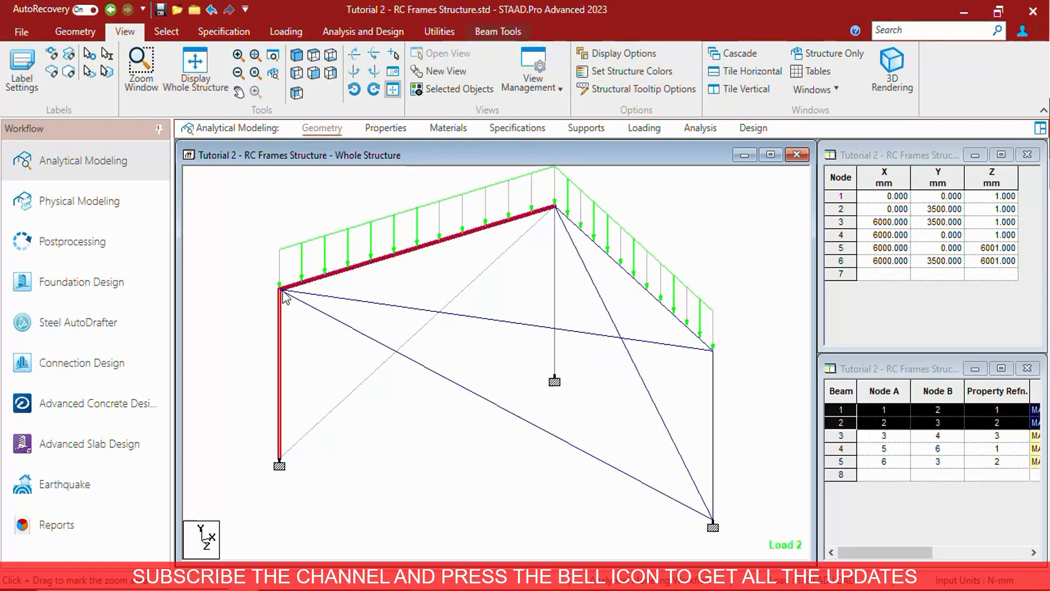
click(458, 89)
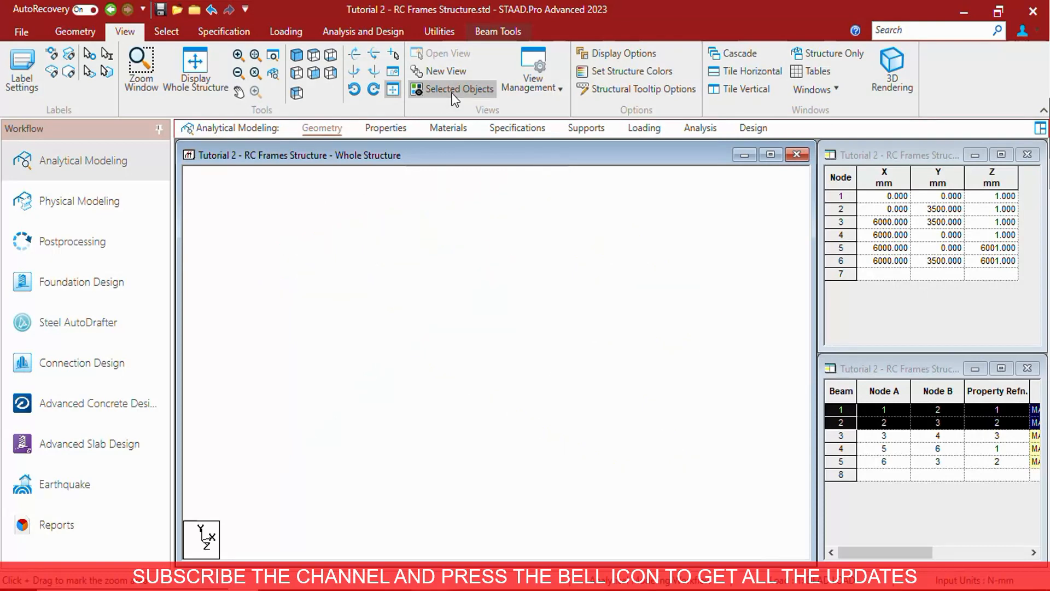
click(457, 88)
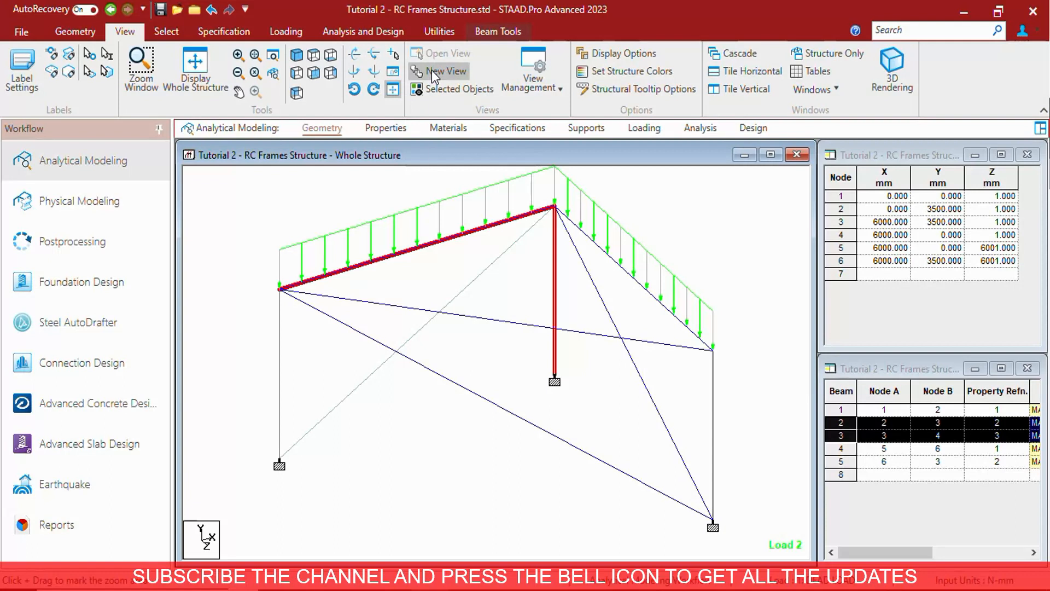
click(439, 71)
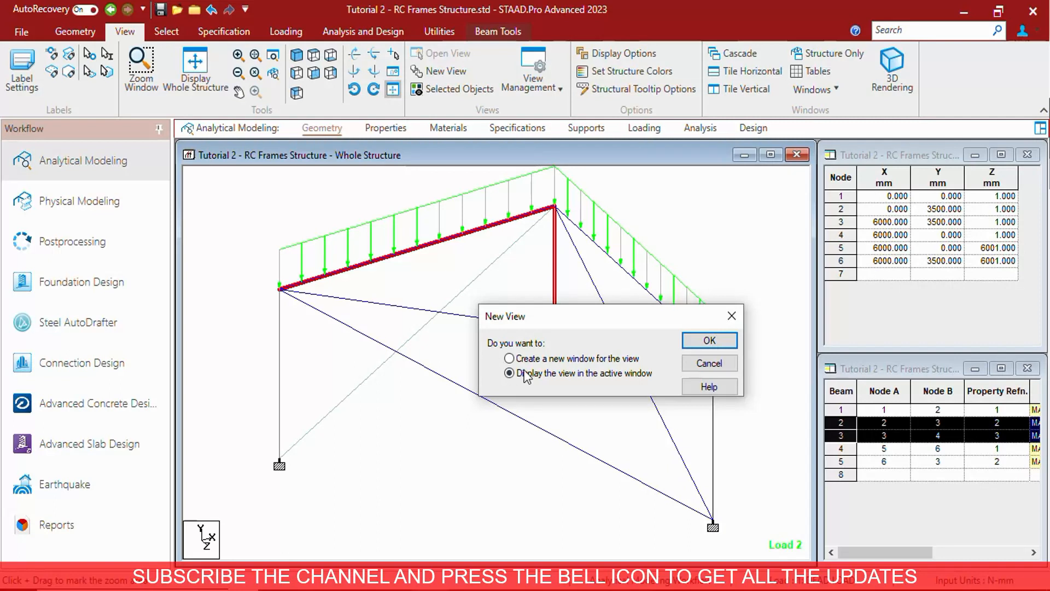
click(709, 340)
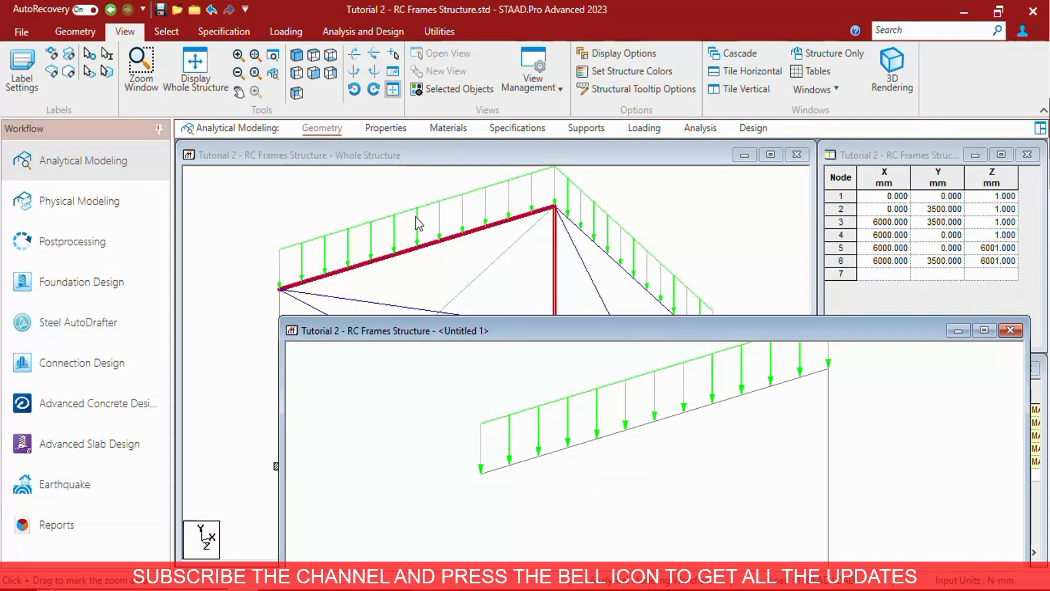
mouse_move(611, 441)
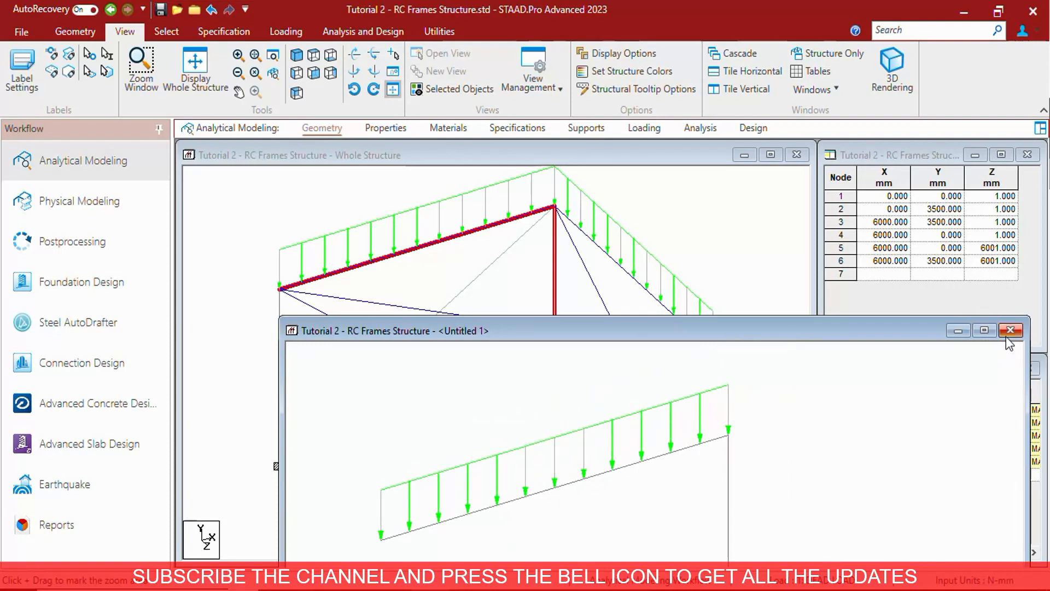
click(1010, 330)
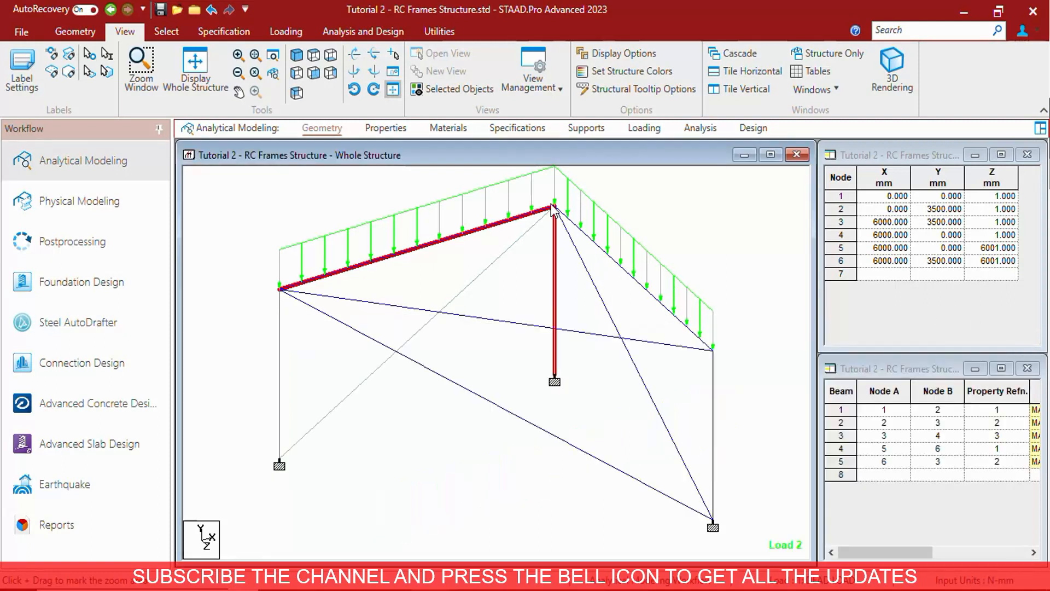
- Show only the roof beam and central column and save them as the view 'part view'
click(458, 89)
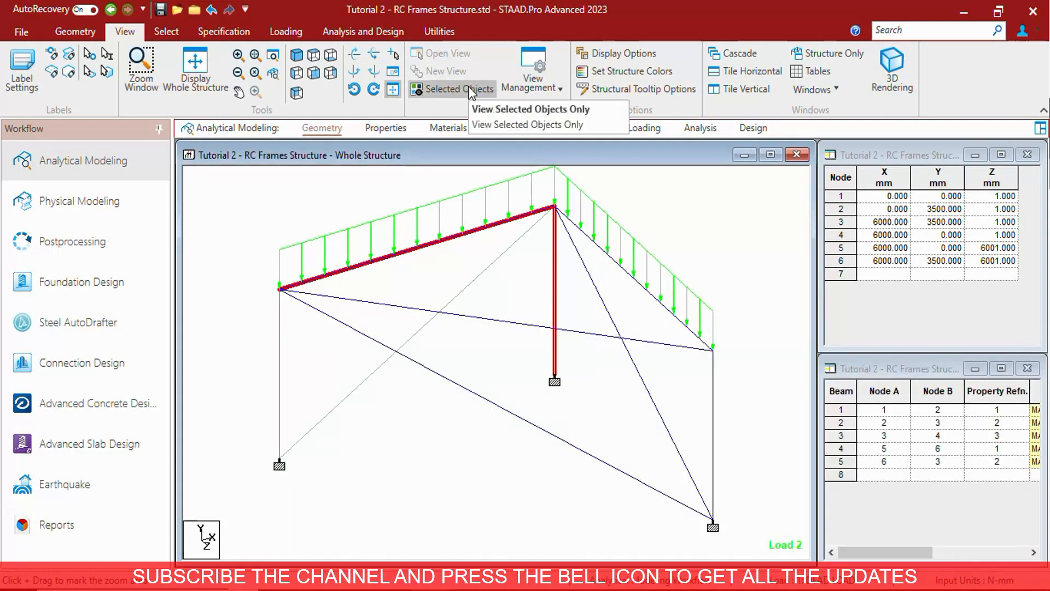
click(530, 109)
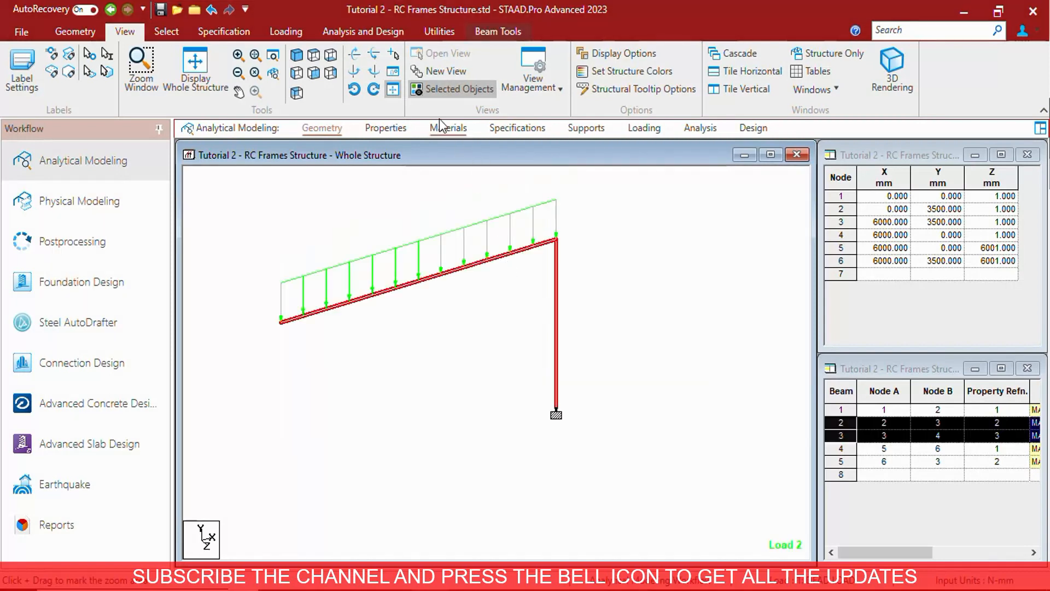
mouse_move(445, 71)
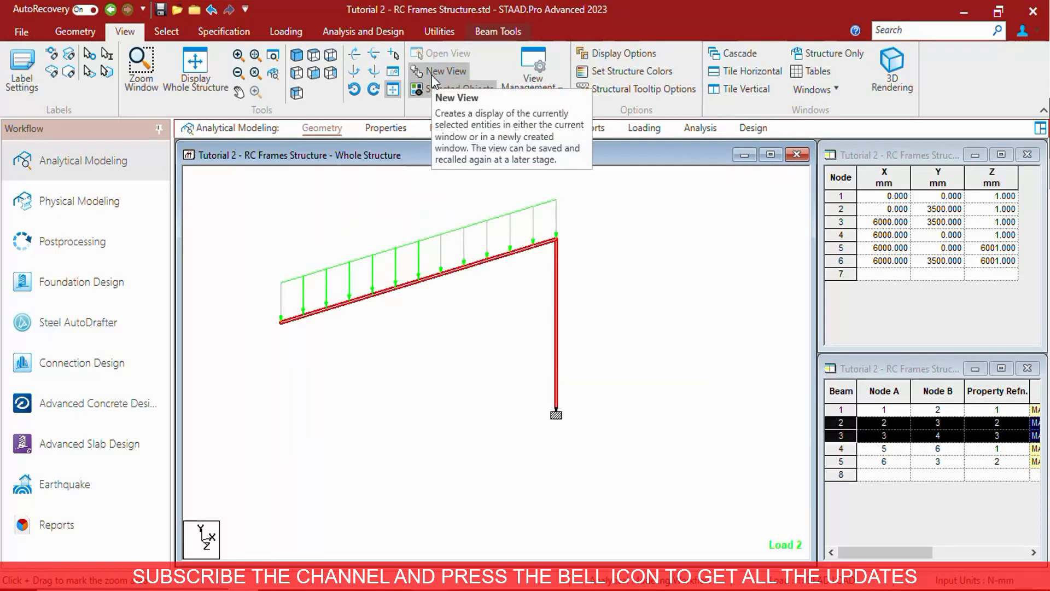
mouse_move(484, 203)
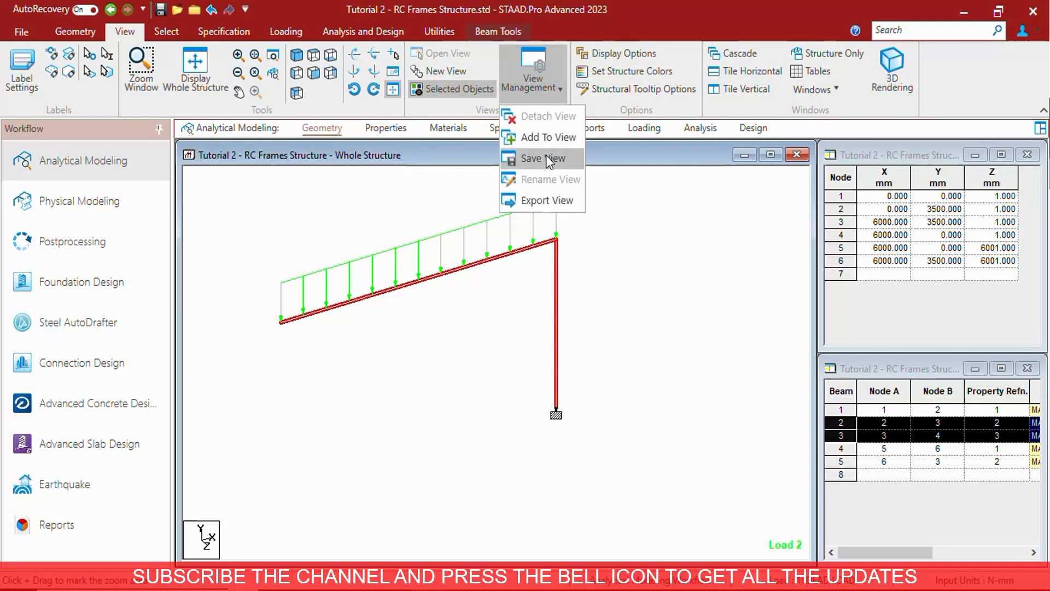
click(542, 158)
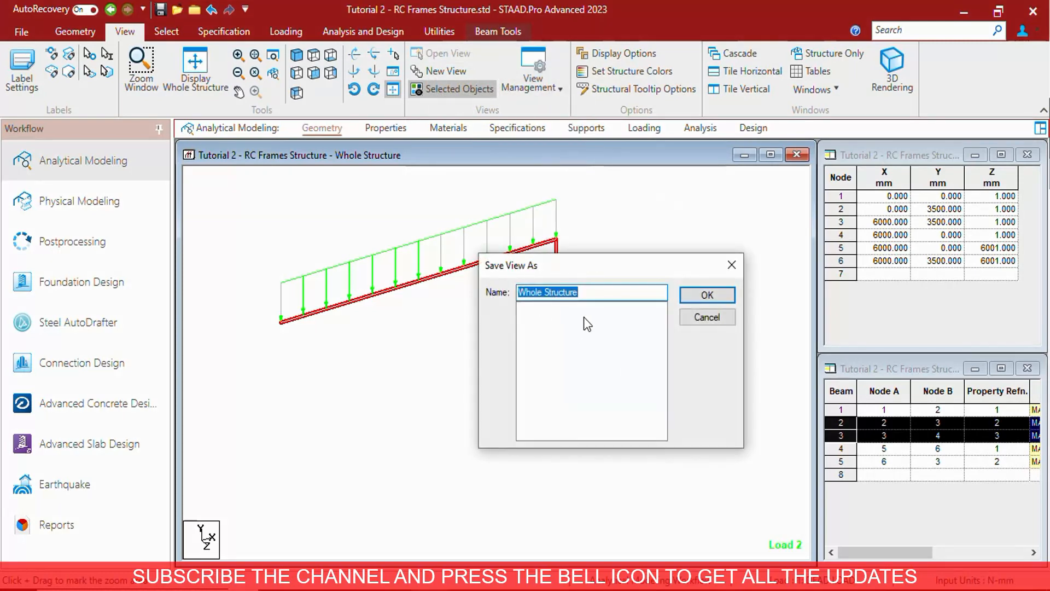
text(par)
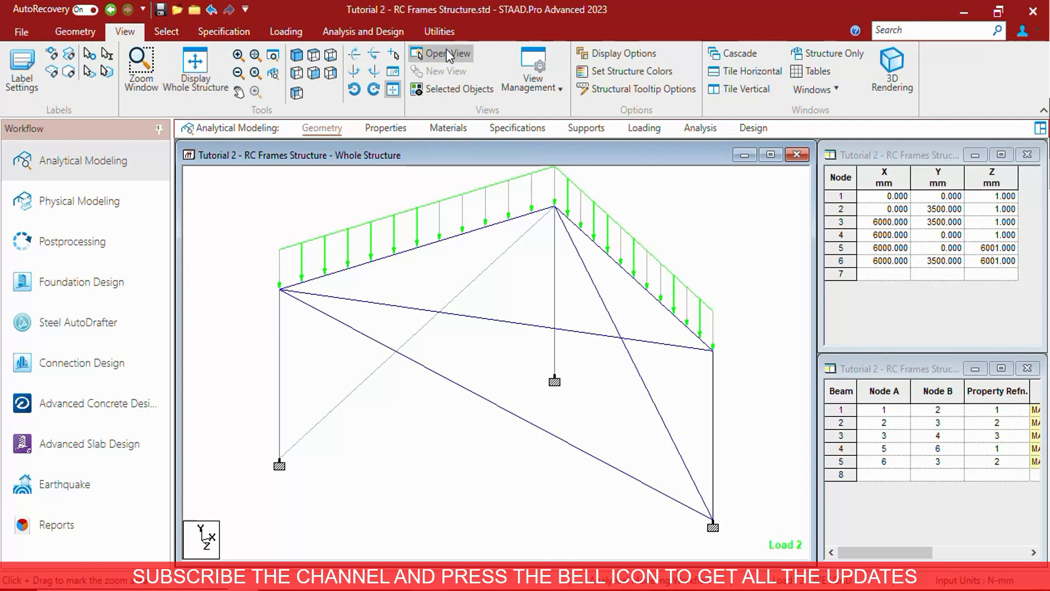
- Open the saved 'part view' and display it in the active window
click(441, 52)
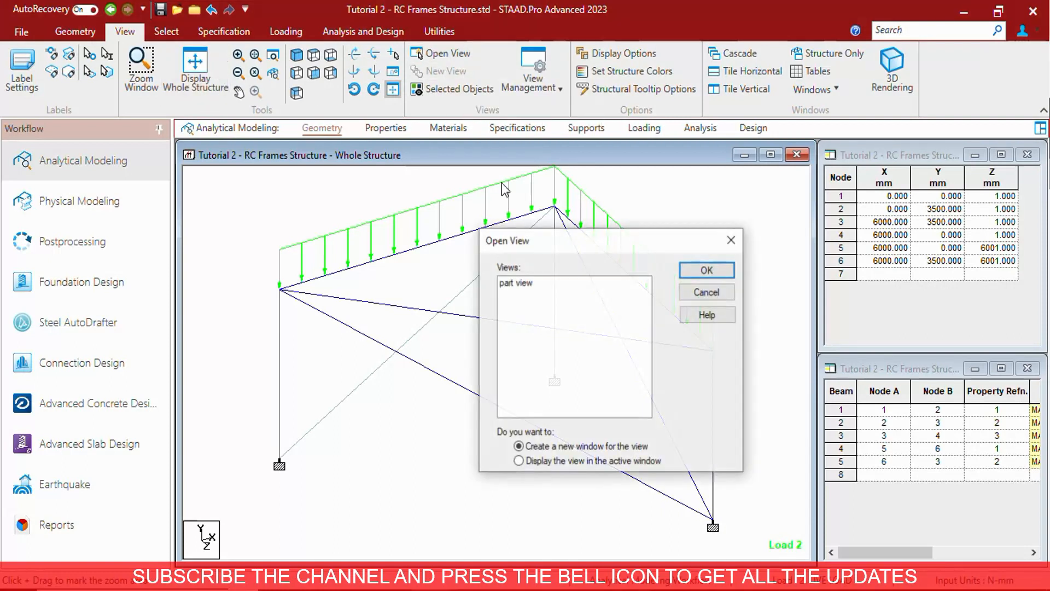
click(574, 282)
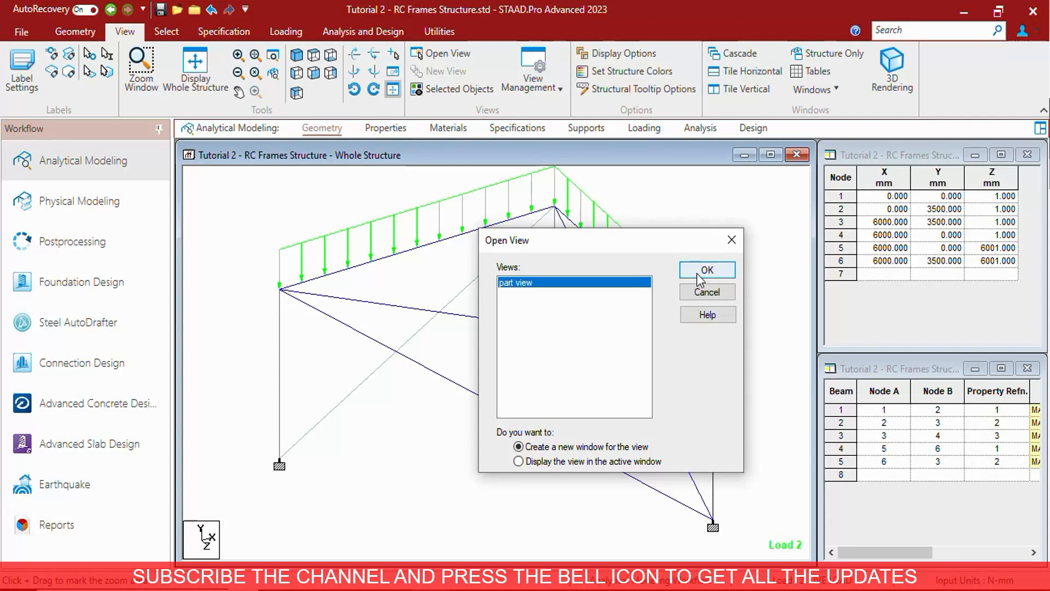
click(706, 270)
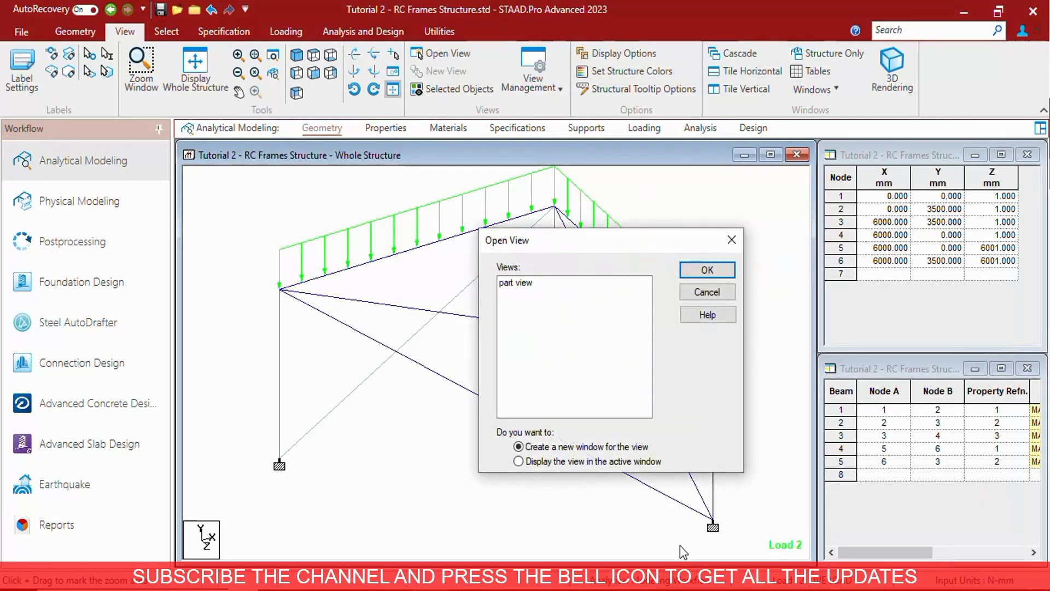
click(516, 282)
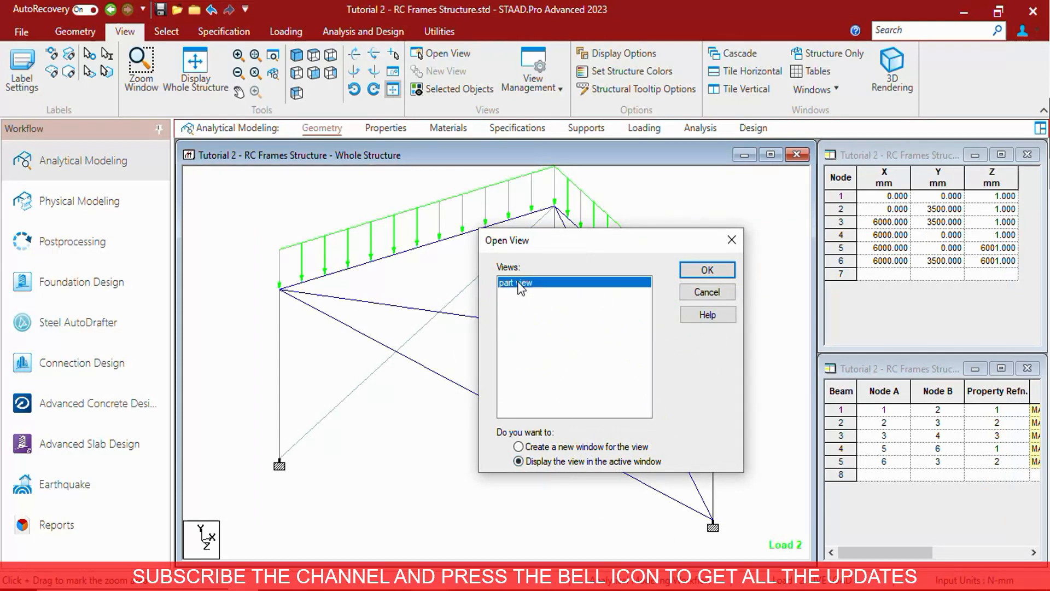
click(705, 269)
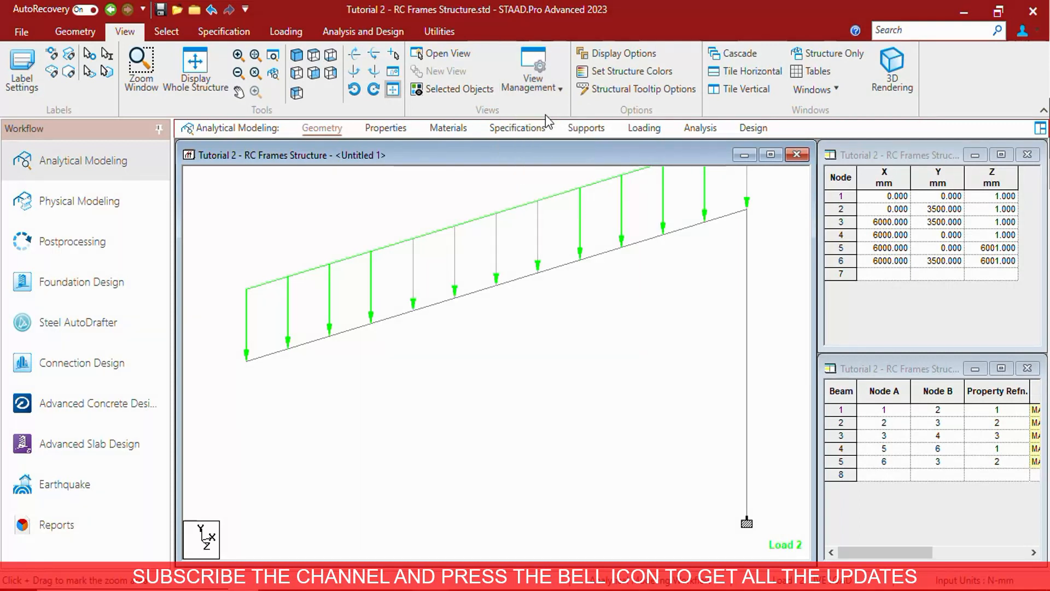
- Return the model window to the Whole Structure view
click(533, 70)
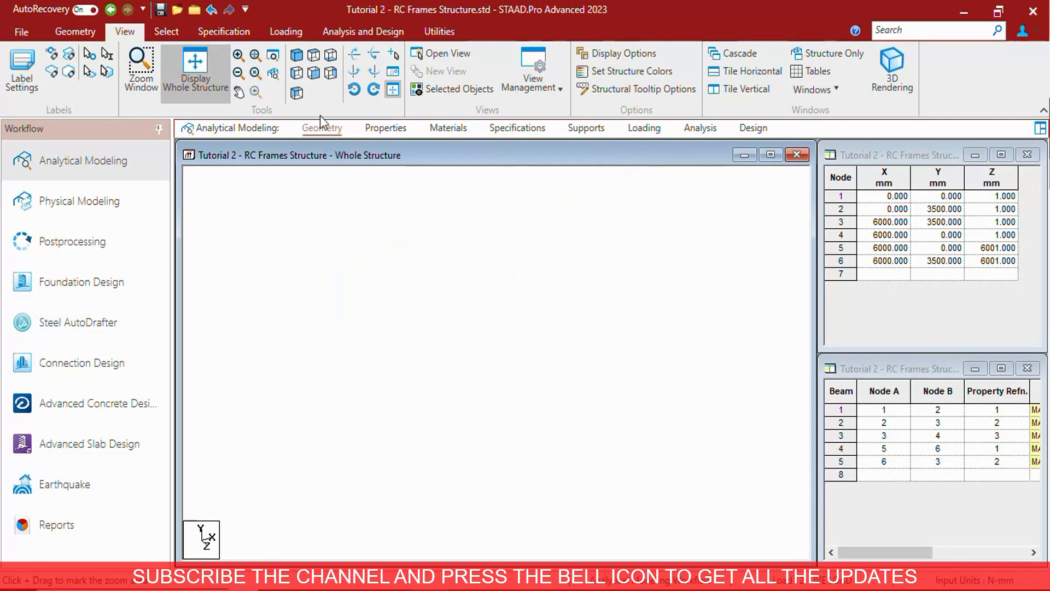
click(440, 53)
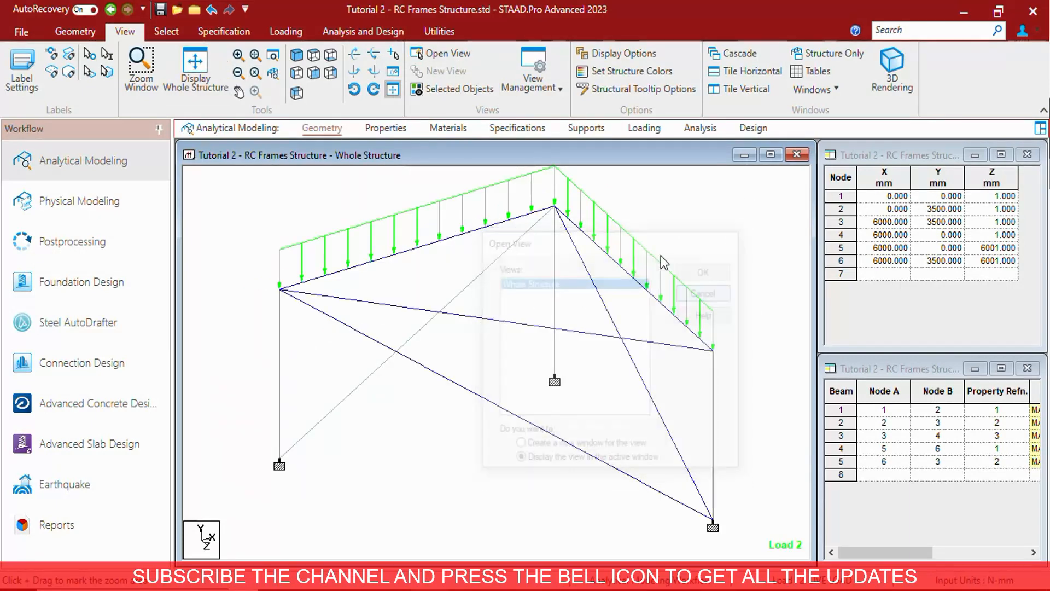
click(533, 70)
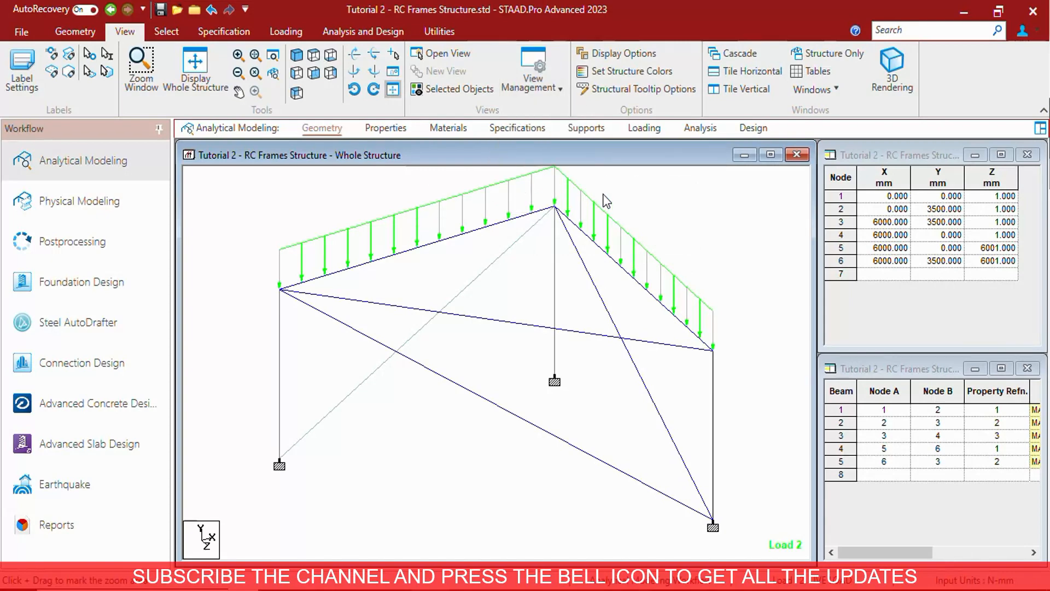
- Save the selected members as view 123 and reopen it from the saved views list
click(533, 66)
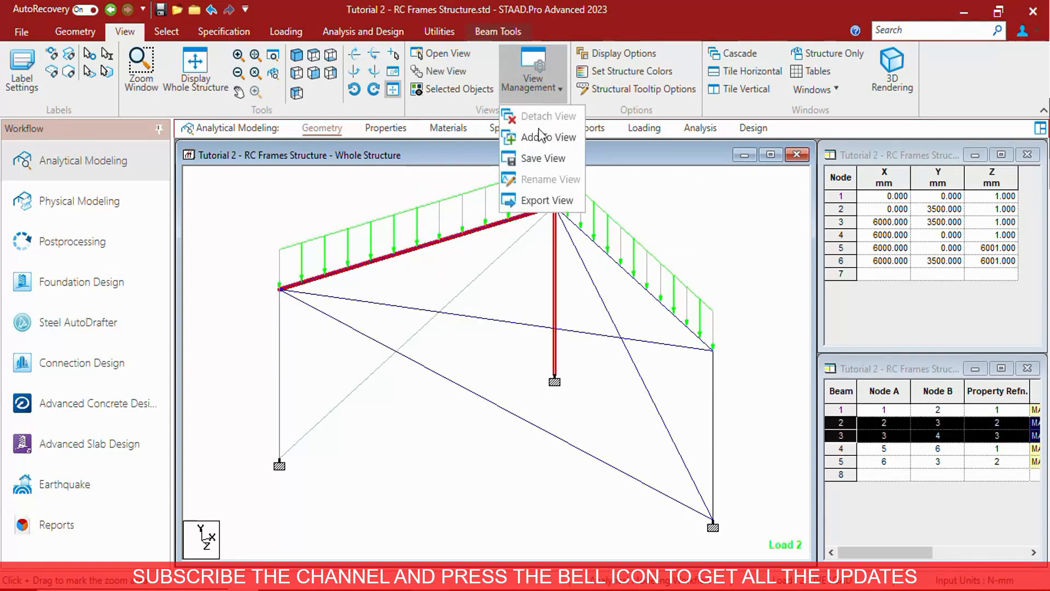
click(544, 157)
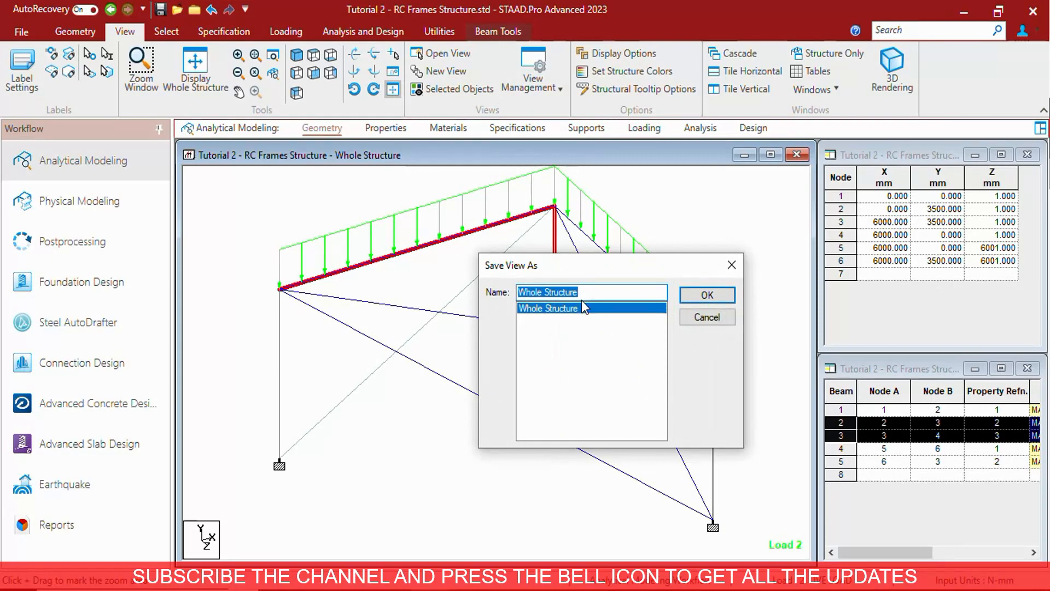
click(705, 295)
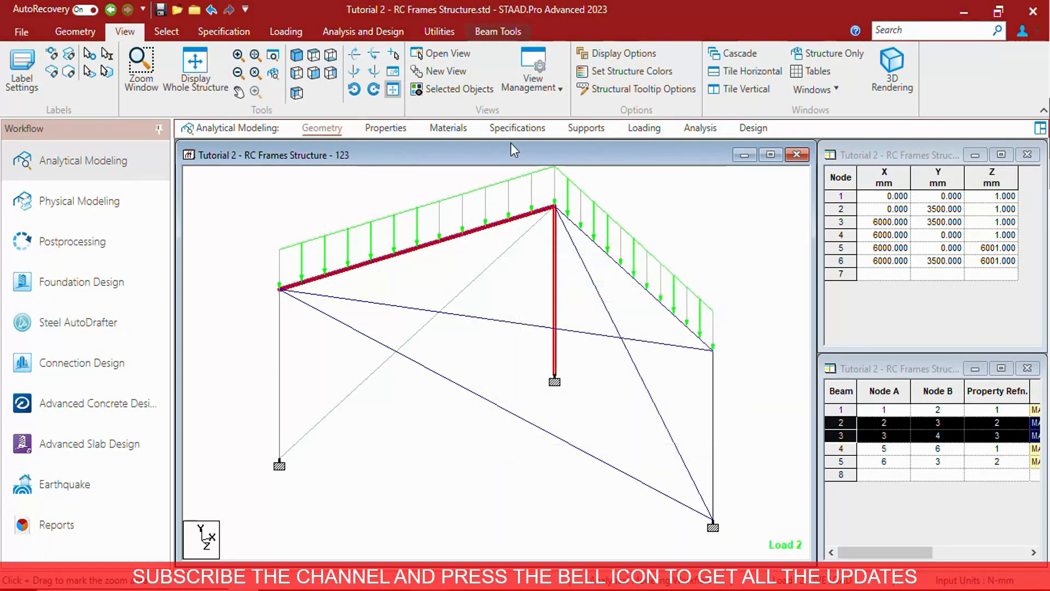
mouse_move(281, 356)
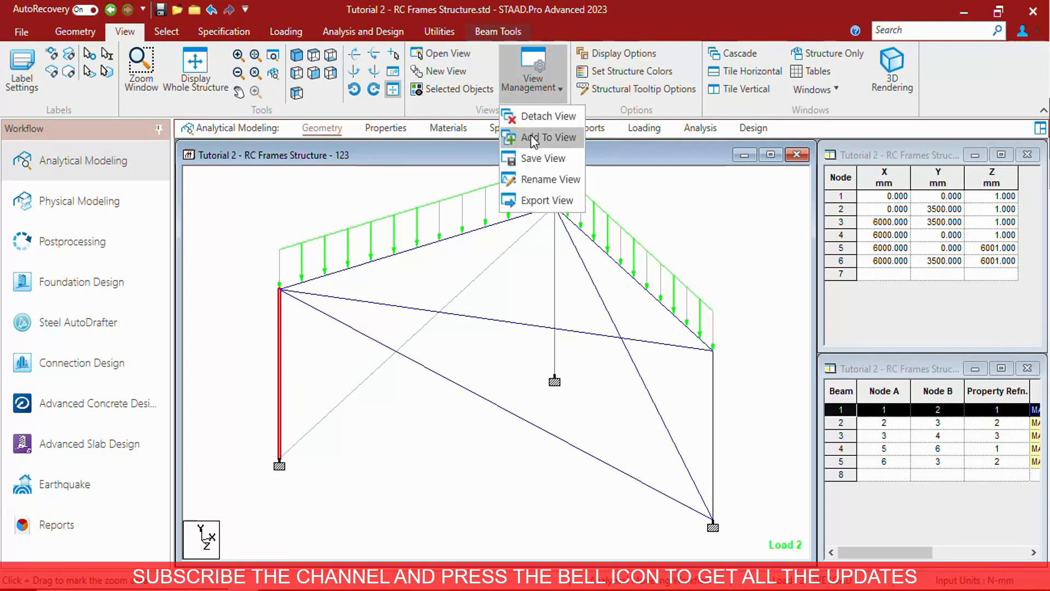
click(548, 138)
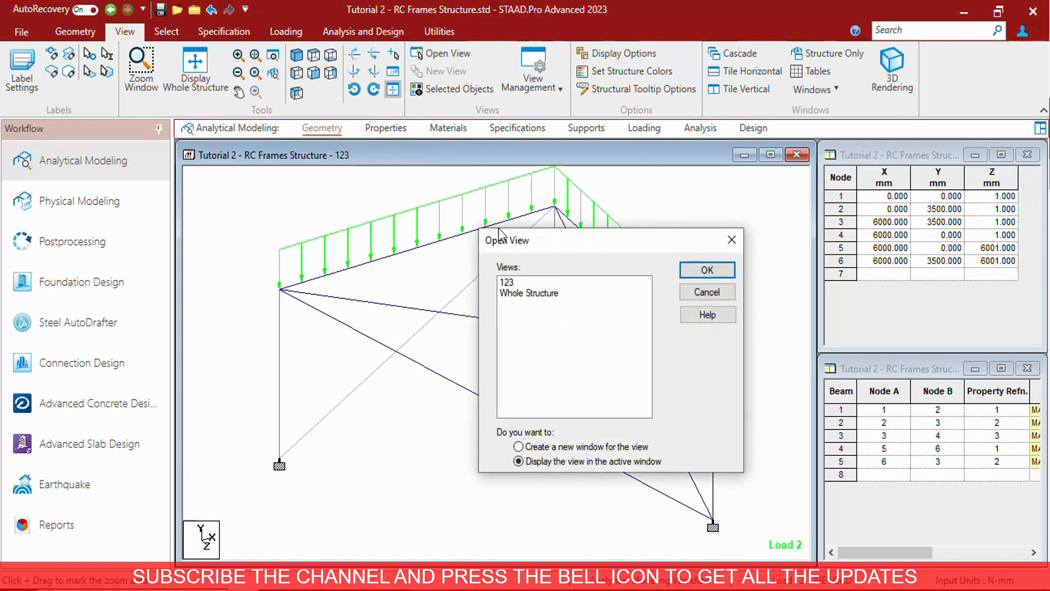
click(706, 270)
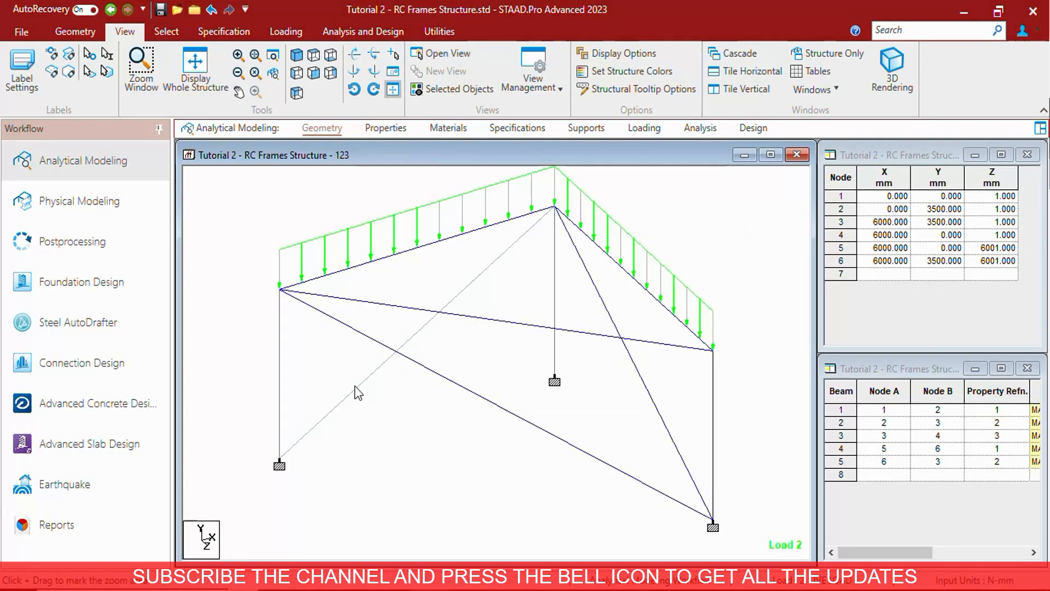
click(440, 53)
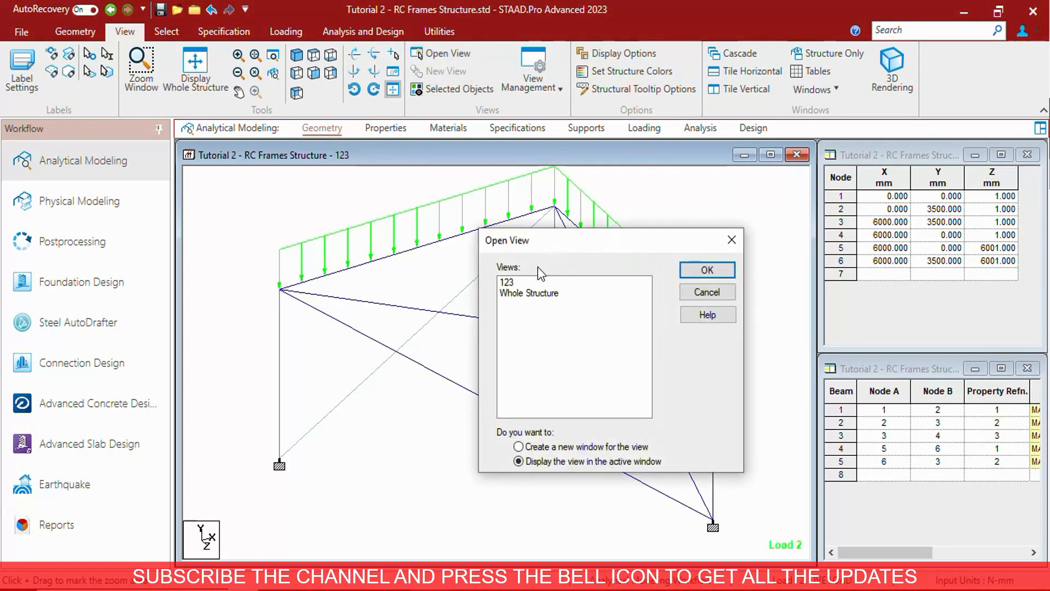
click(707, 270)
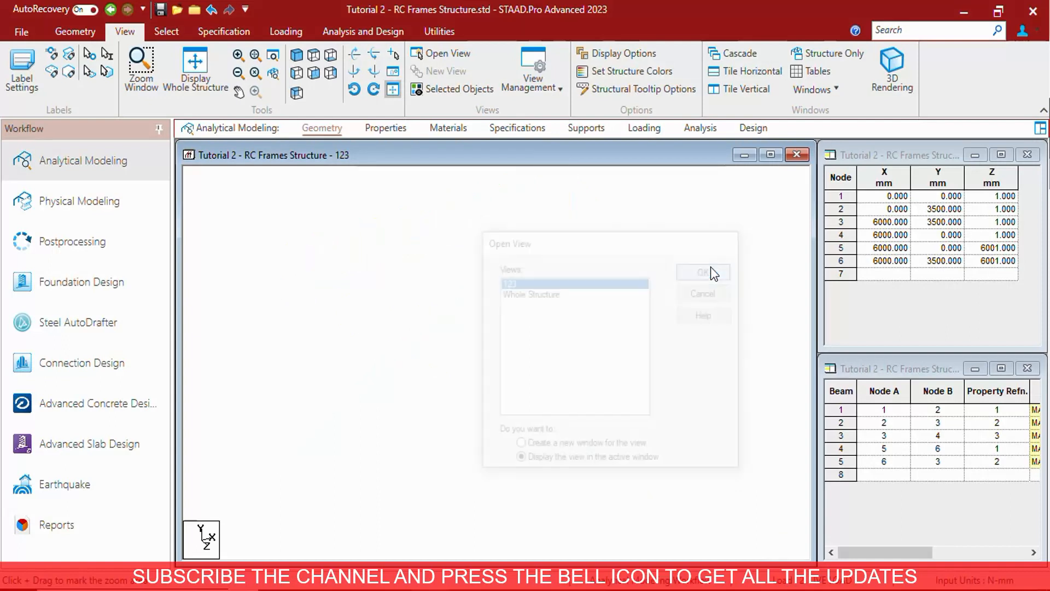
- Display the rafters and centre column on their own and save them as a second view
click(703, 273)
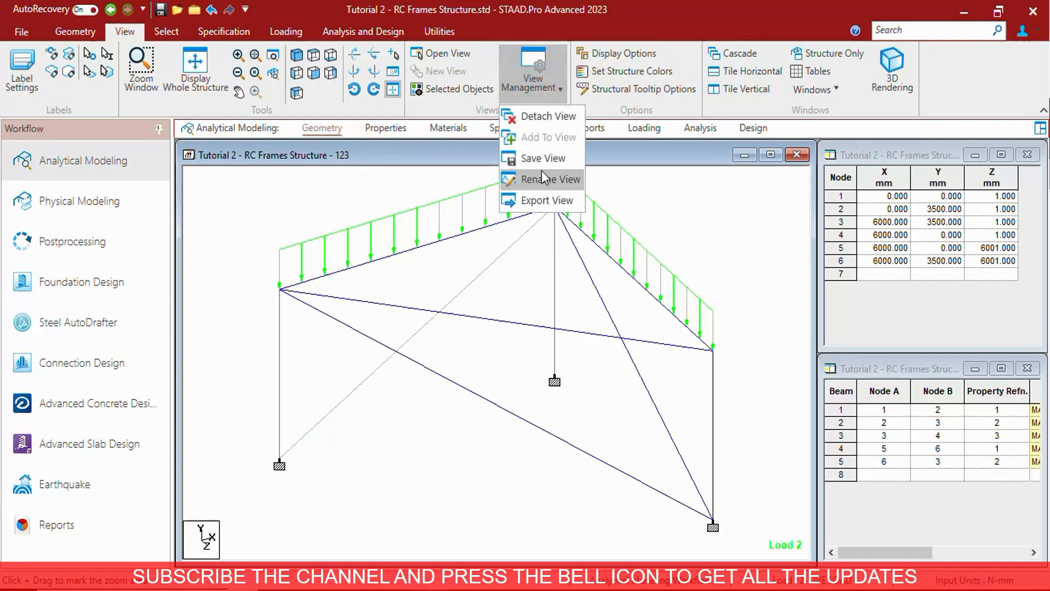
click(532, 75)
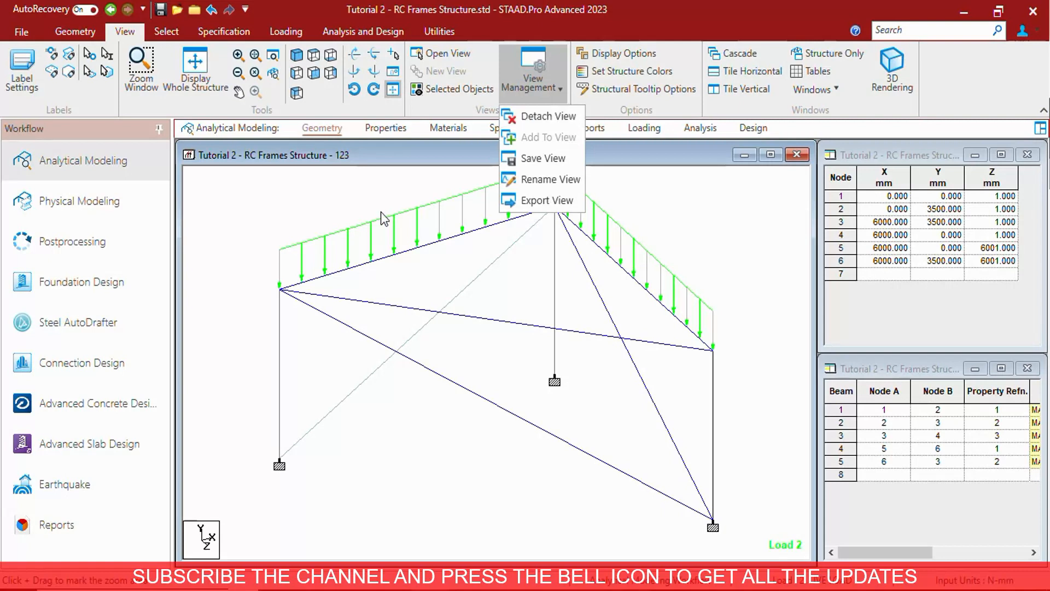
click(623, 236)
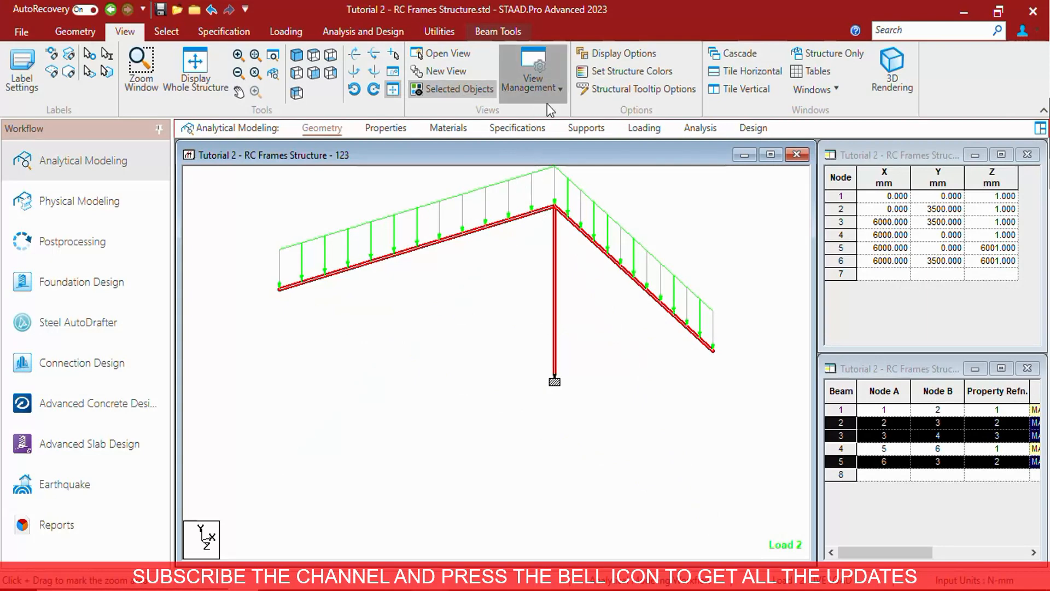
click(532, 72)
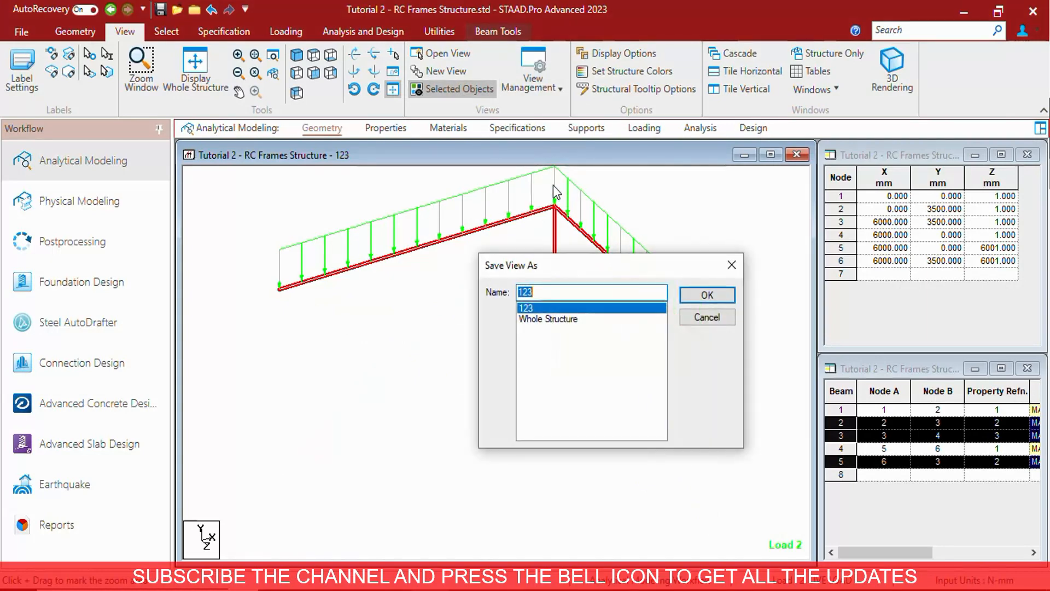
click(706, 294)
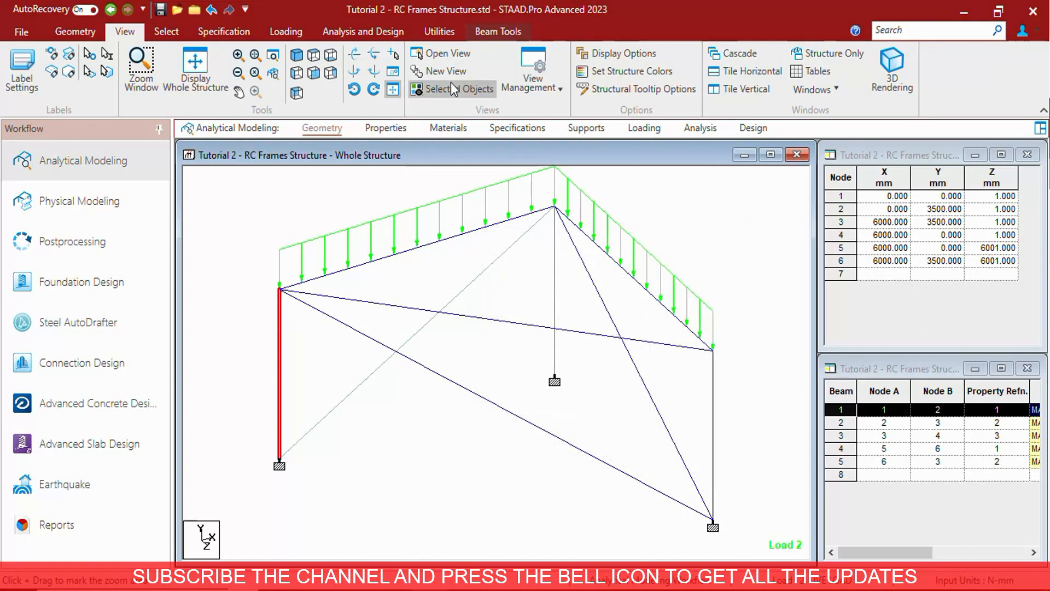
- Display the left column alone and add it to saved view 23
click(532, 70)
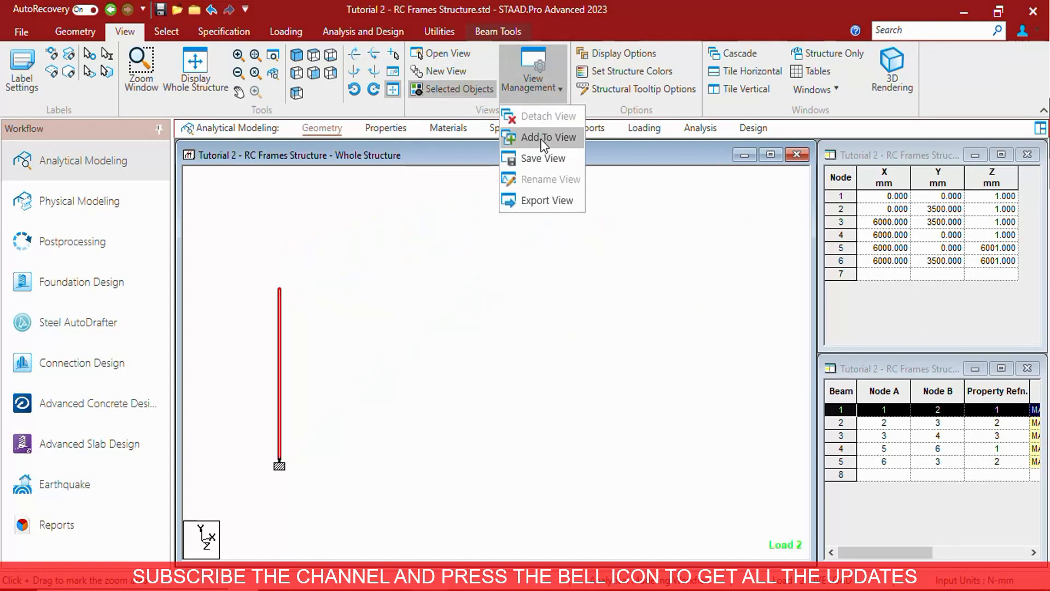
click(549, 137)
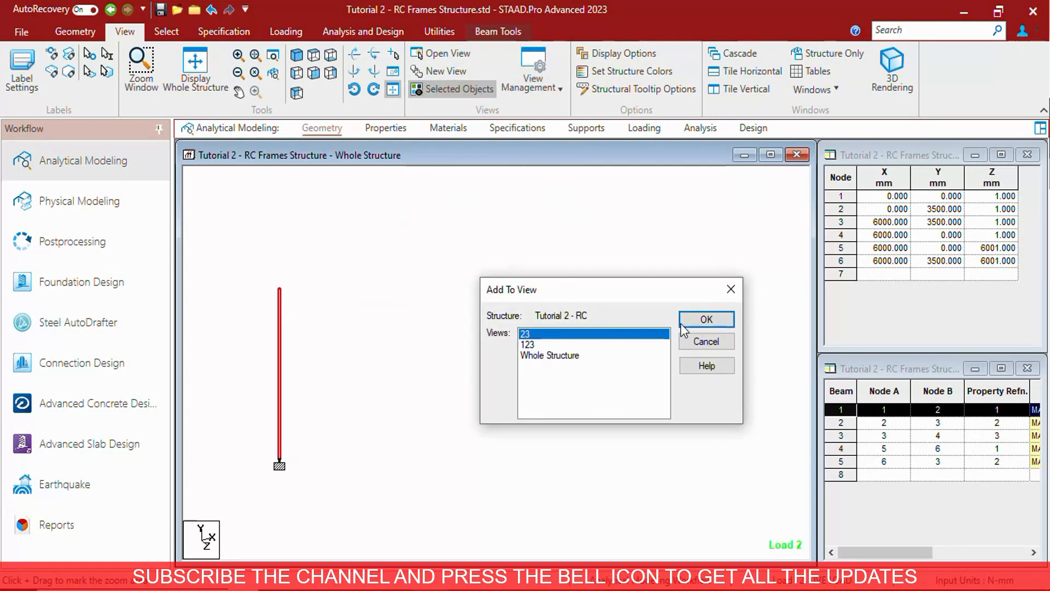
click(706, 318)
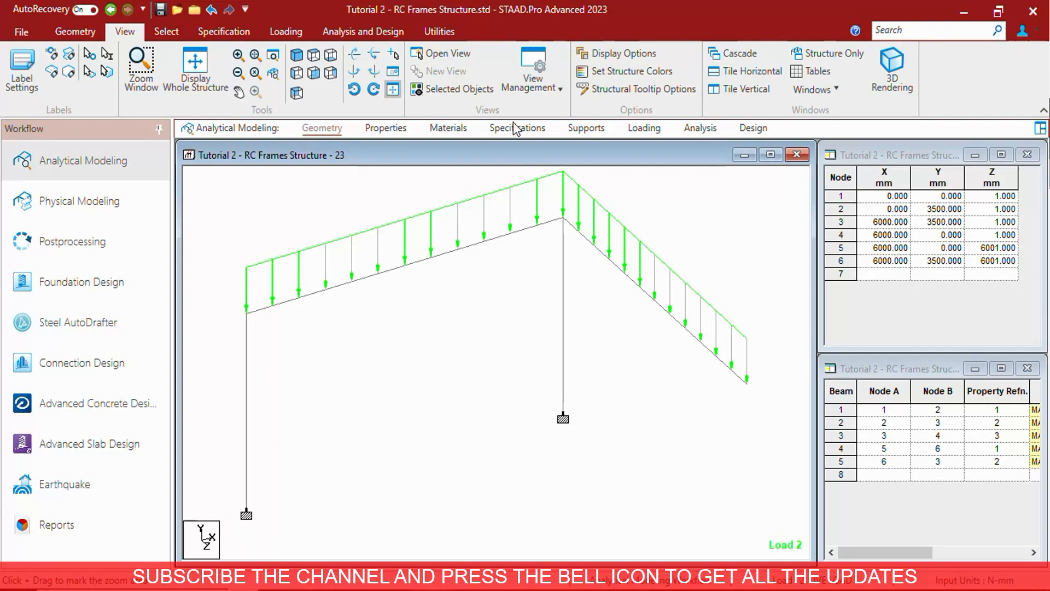
click(533, 73)
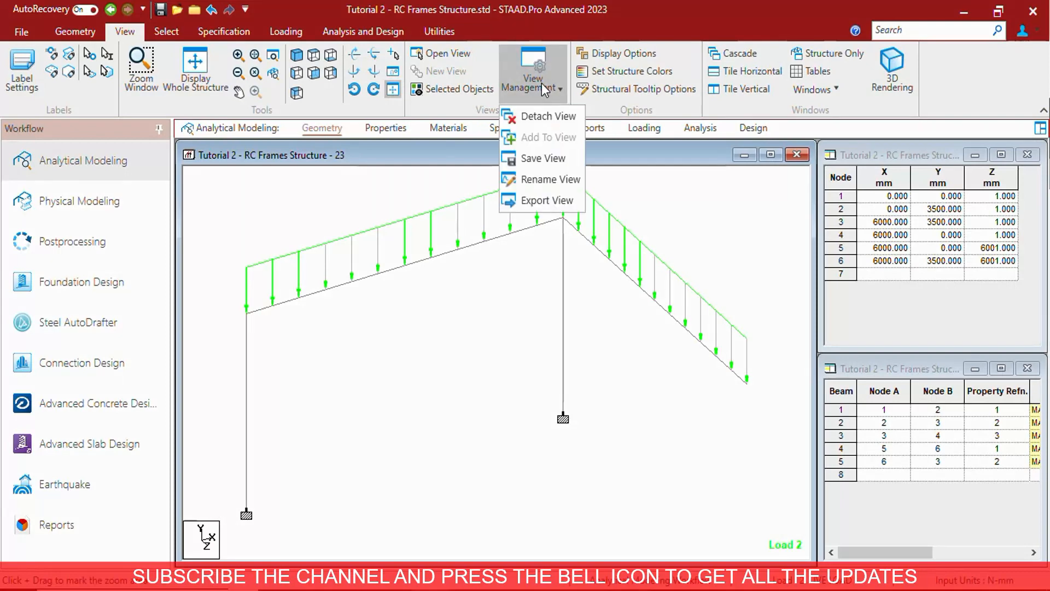
click(547, 201)
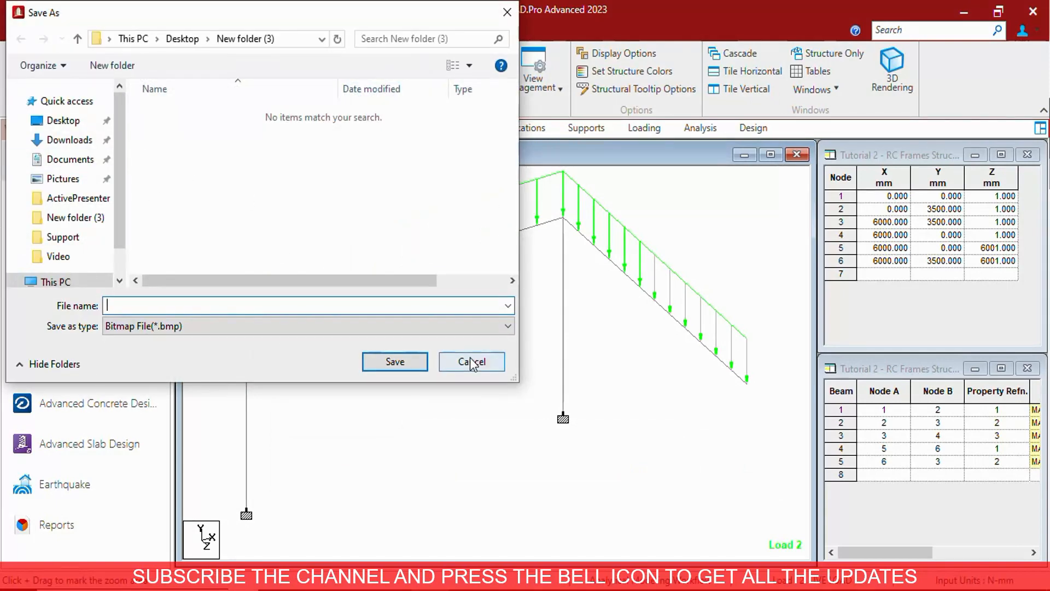
click(471, 362)
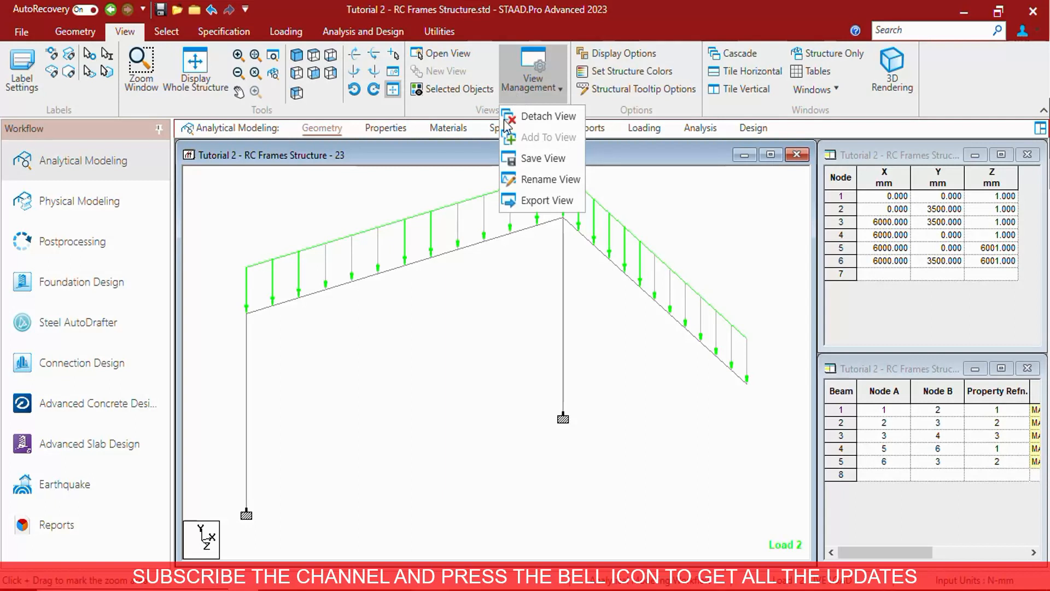
click(550, 178)
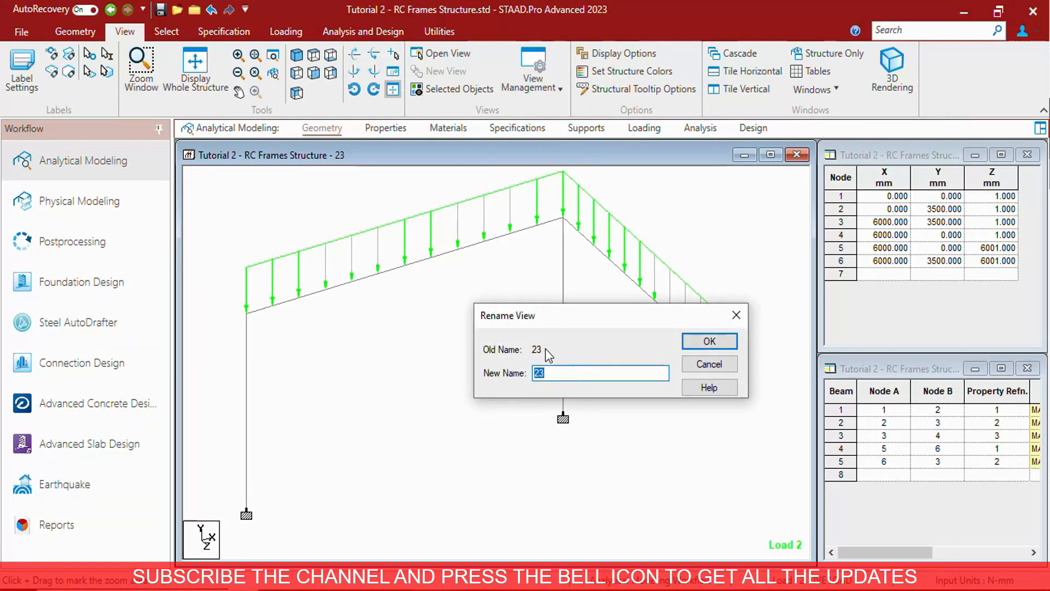
- Rename saved view 23 to 'trd'
text(tr)
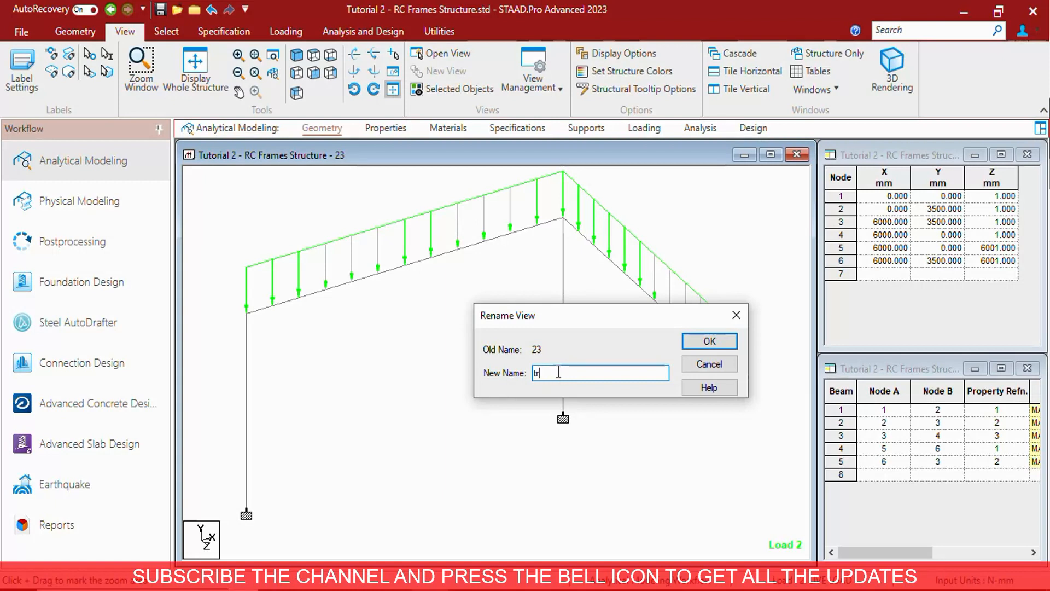
click(709, 341)
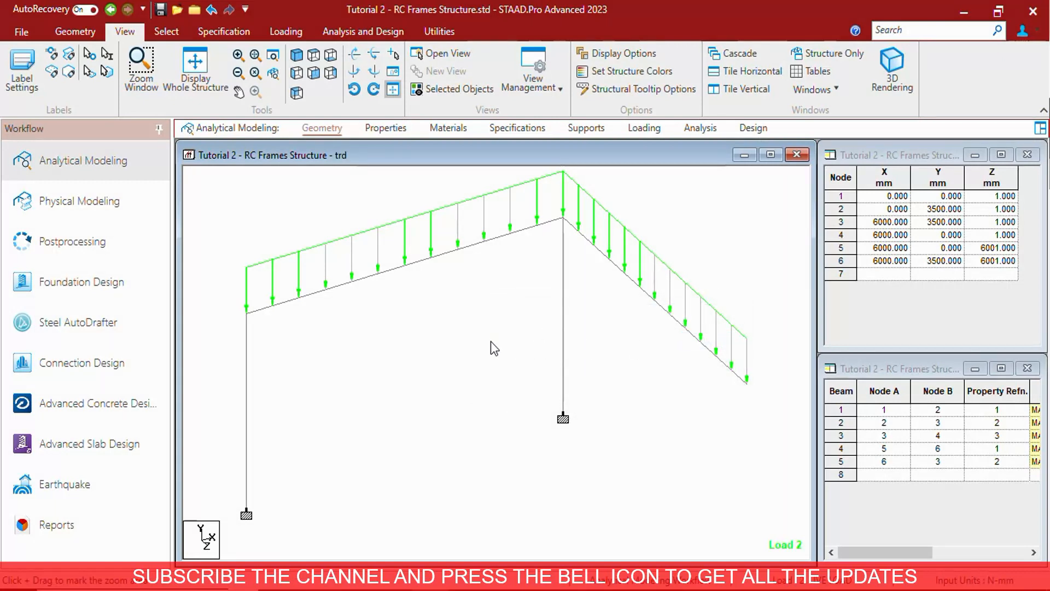